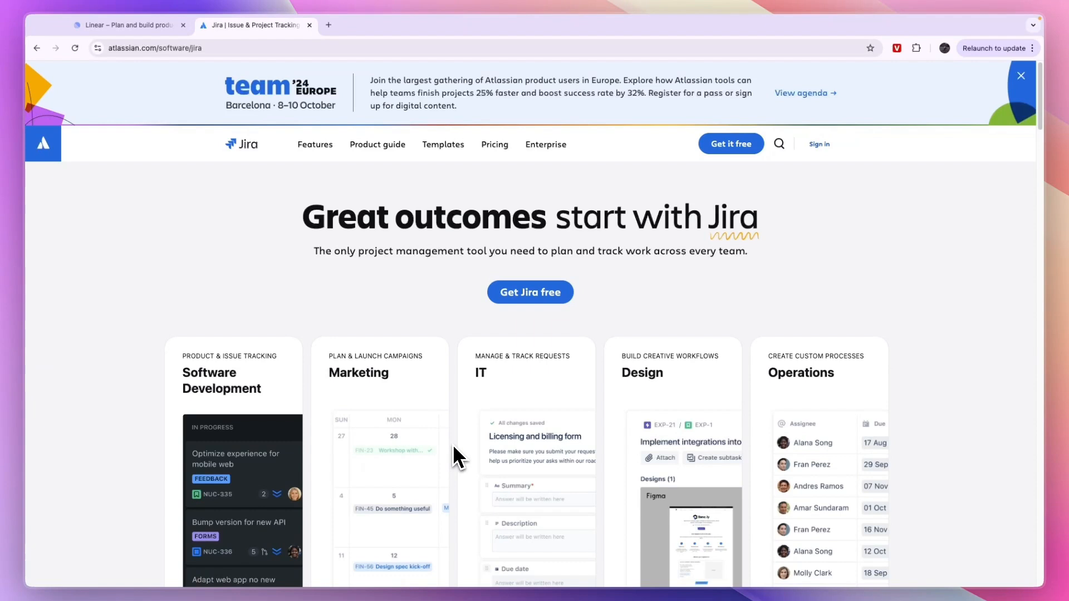
Switch from the Jira product page to the Linear homepage tab
left_click(126, 25)
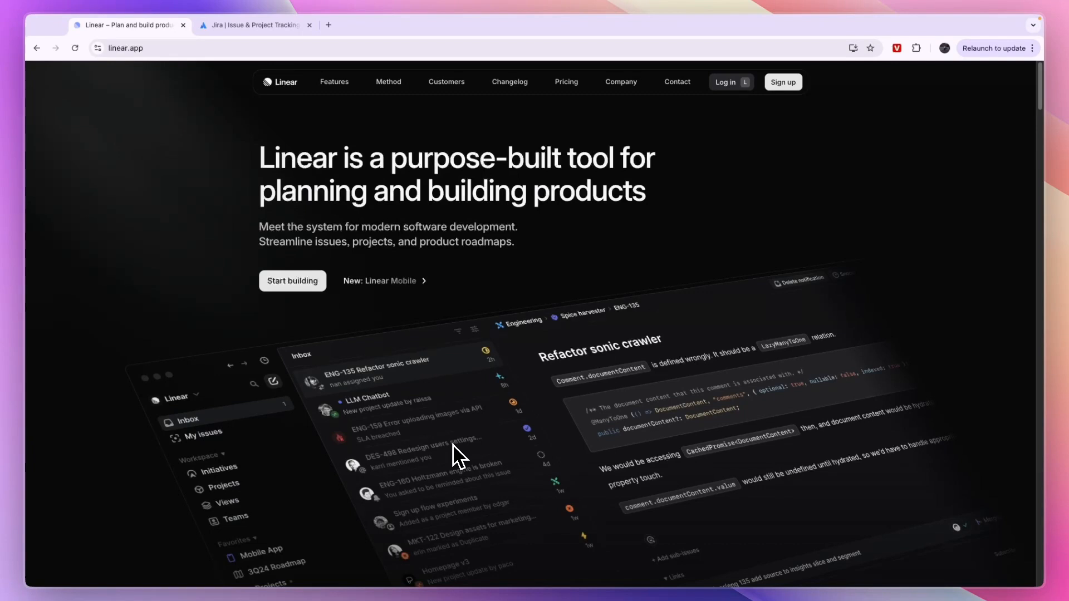
mouse_move(442, 450)
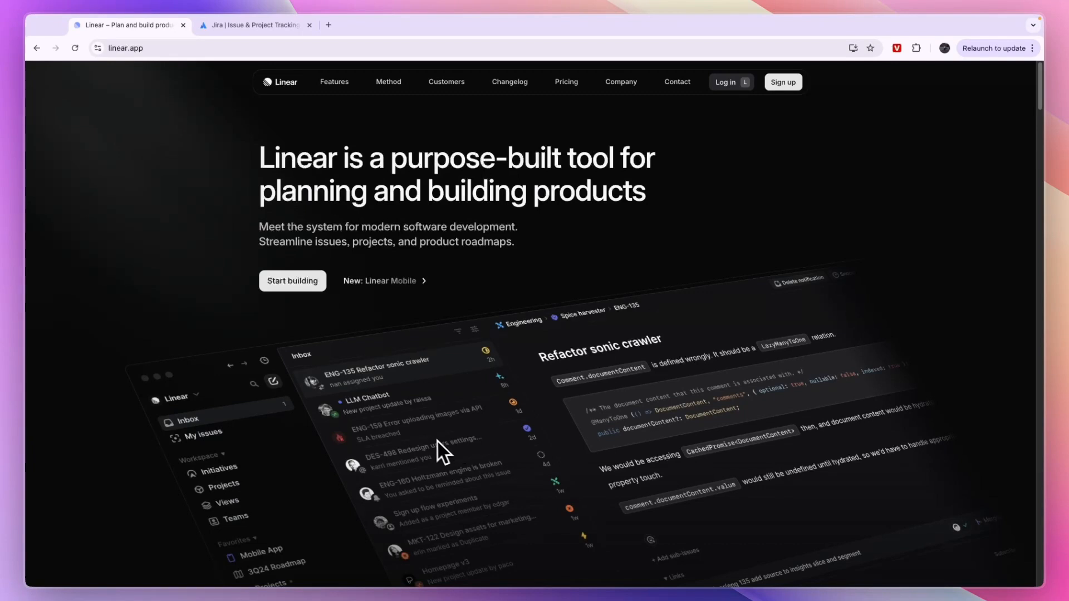
mouse_move(365, 420)
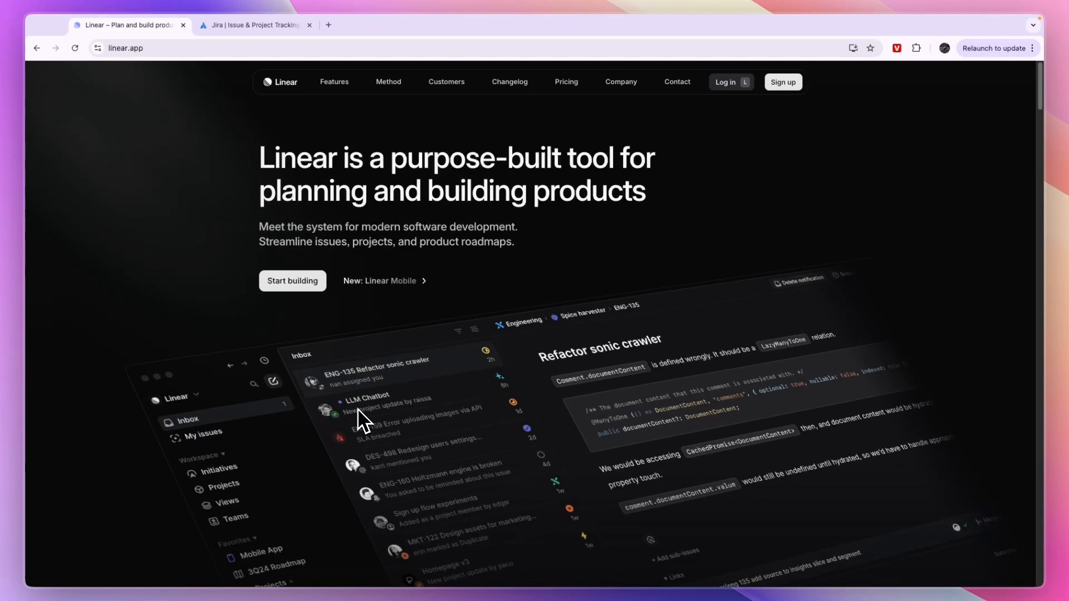
mouse_move(392, 51)
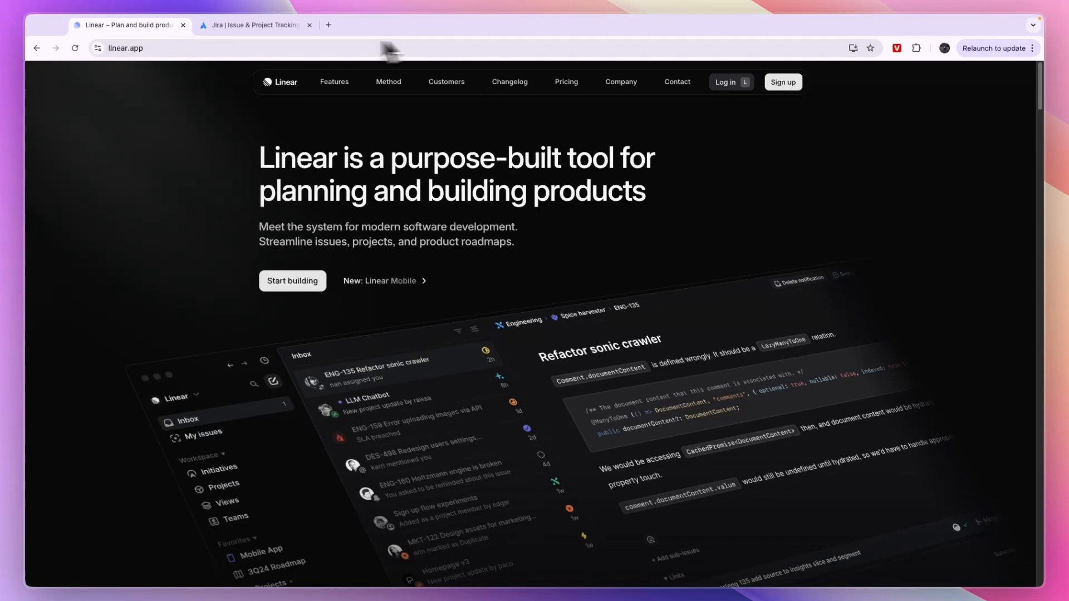
Switch back to the Jira tab showing "Great outcomes start with Jira"
left_click(253, 24)
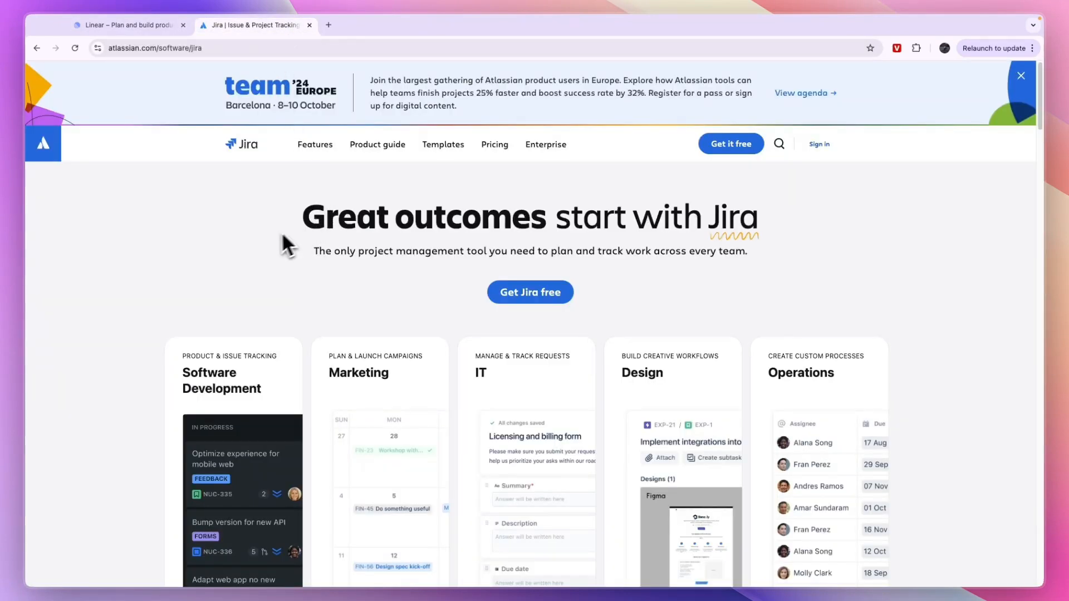
mouse_move(236, 257)
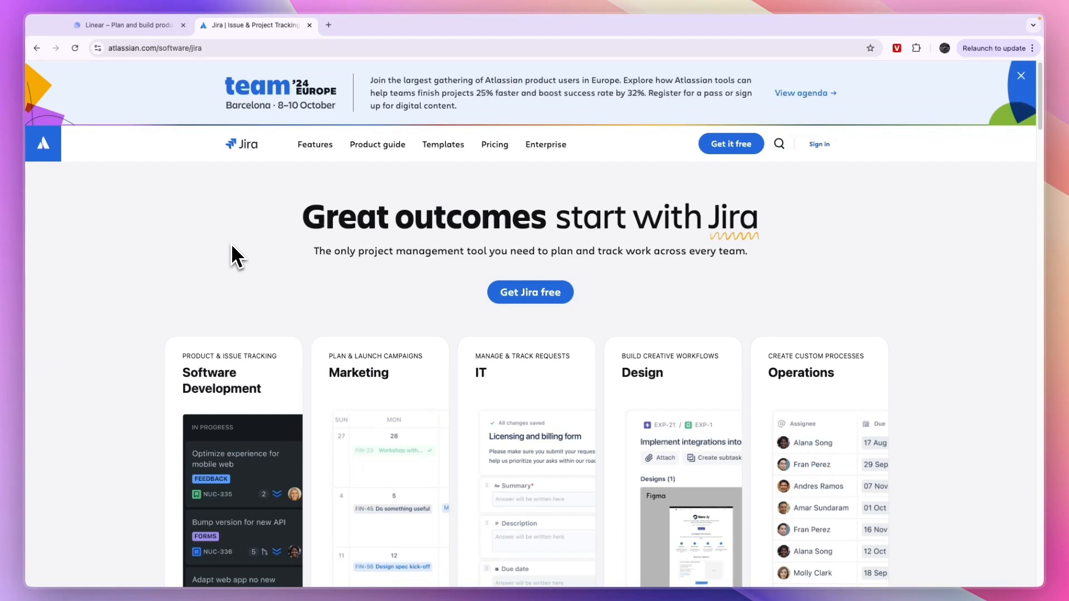
mouse_move(199, 95)
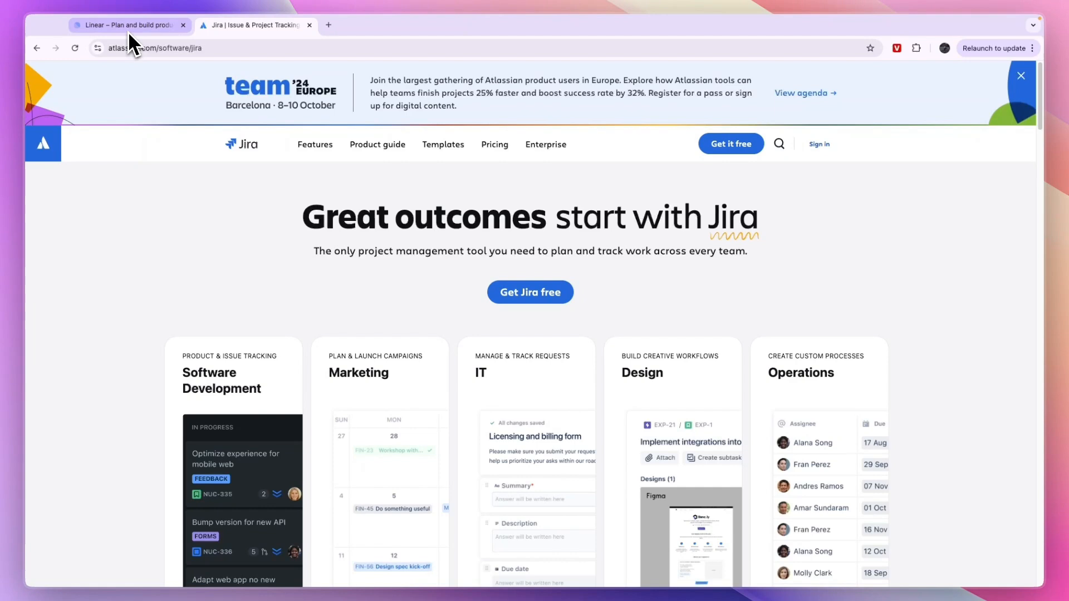
Bring the Linear homepage tab back into view
left_click(126, 26)
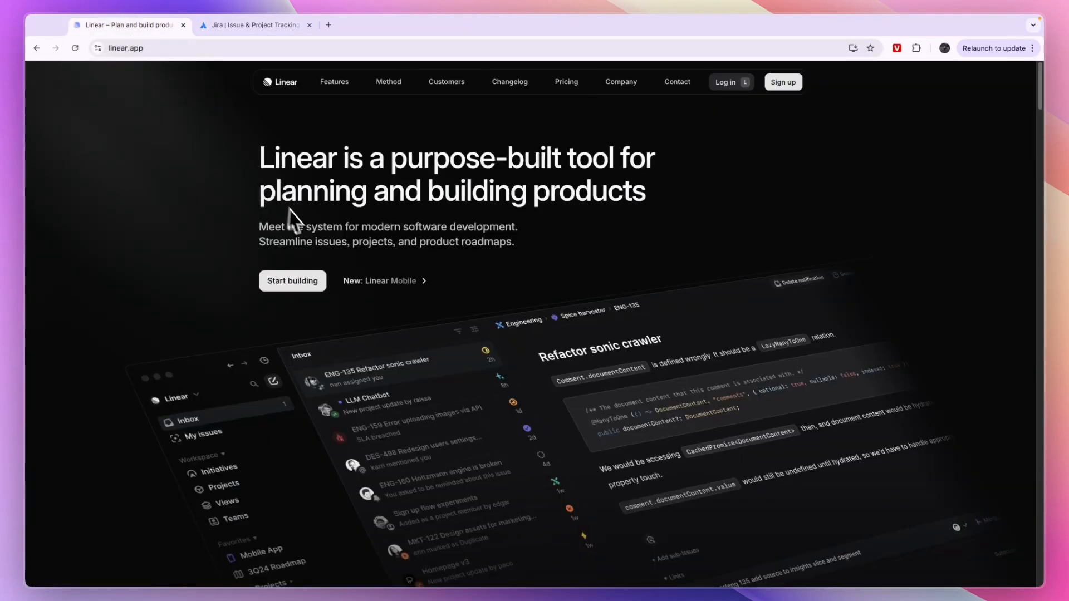
mouse_move(294, 126)
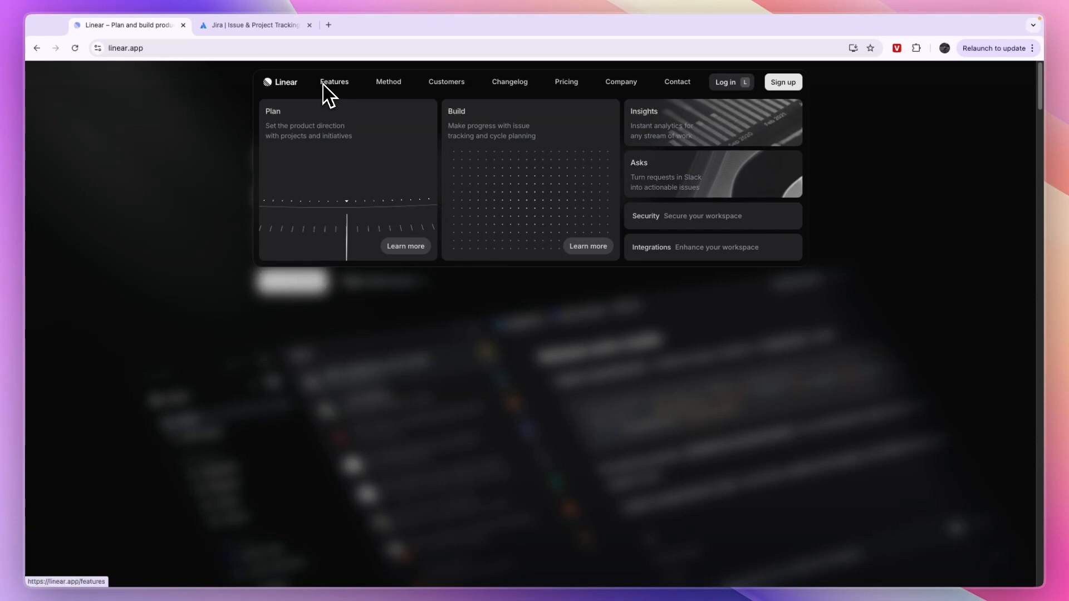
mouse_move(344, 144)
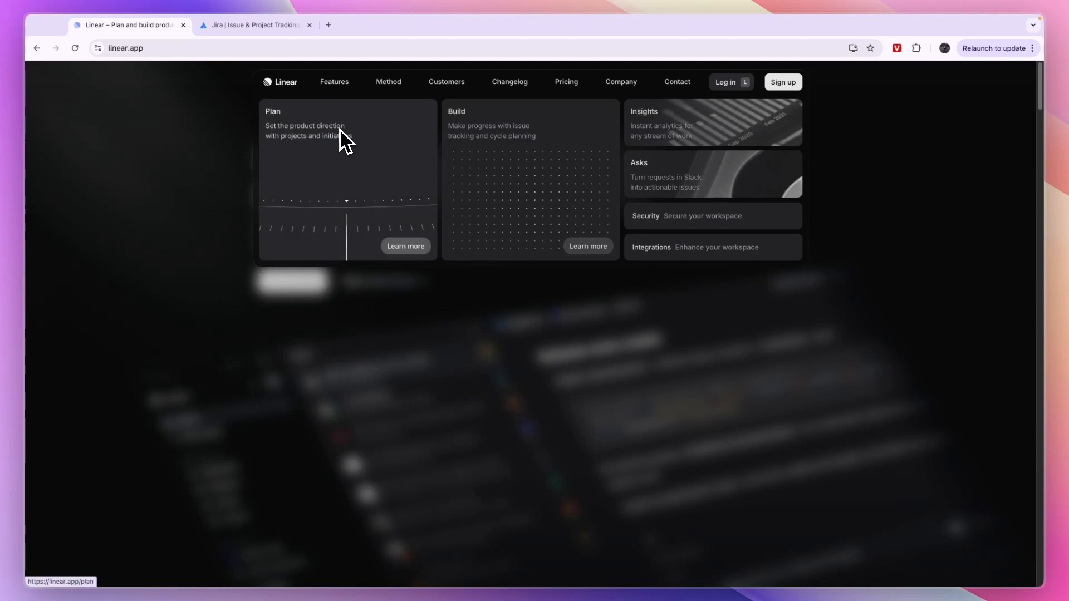
mouse_move(344, 187)
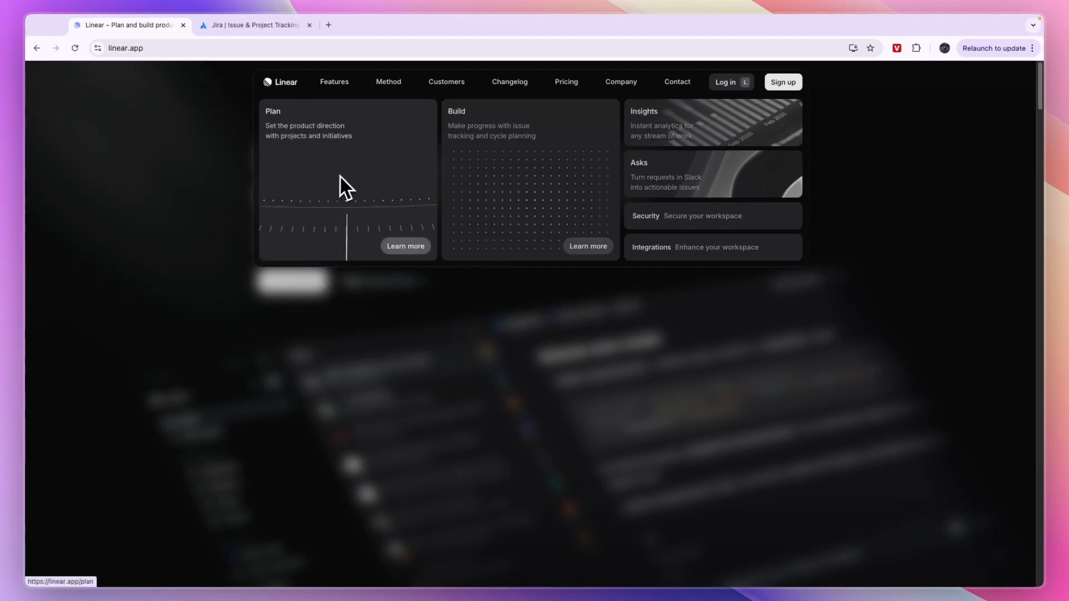
mouse_move(681, 136)
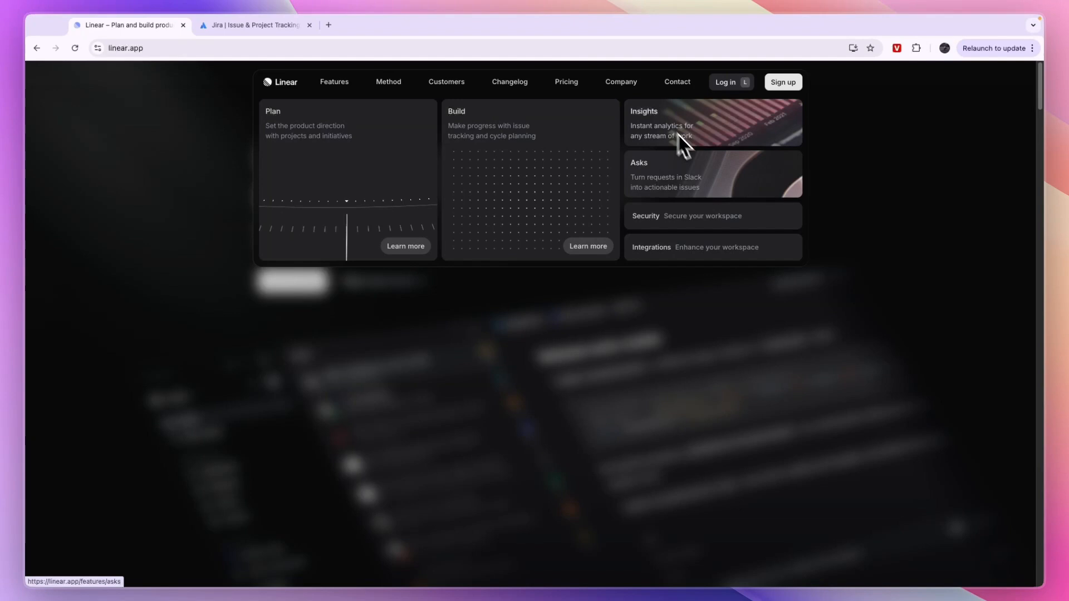
mouse_move(722, 236)
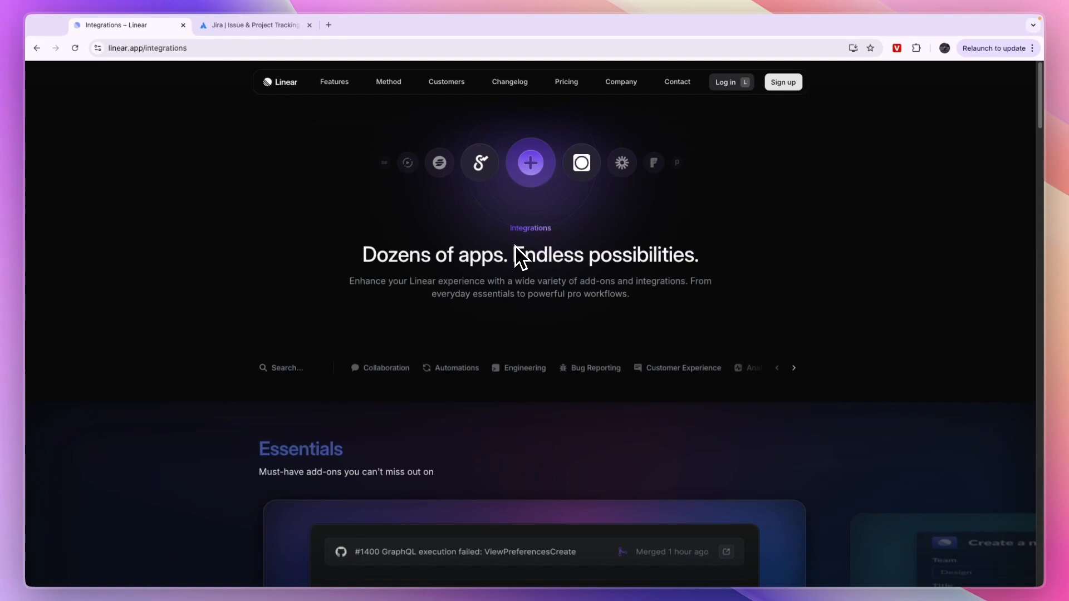
mouse_move(498, 270)
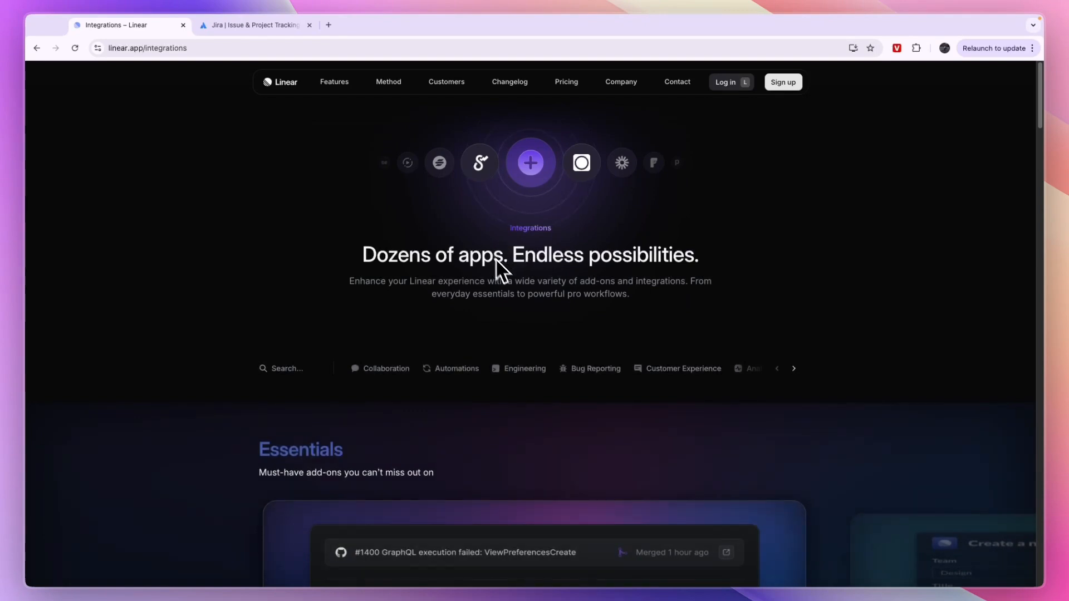
Scroll Linear's Integrations page through Essentials, Collaboration and Automations to the Jira card
scroll("down", 3)
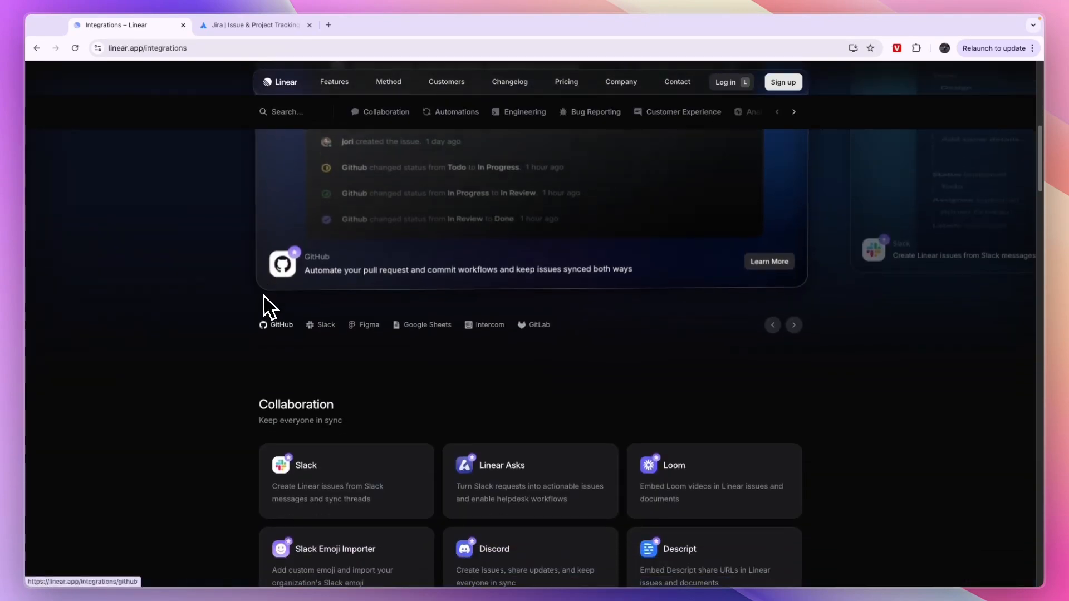
scroll("down", 3)
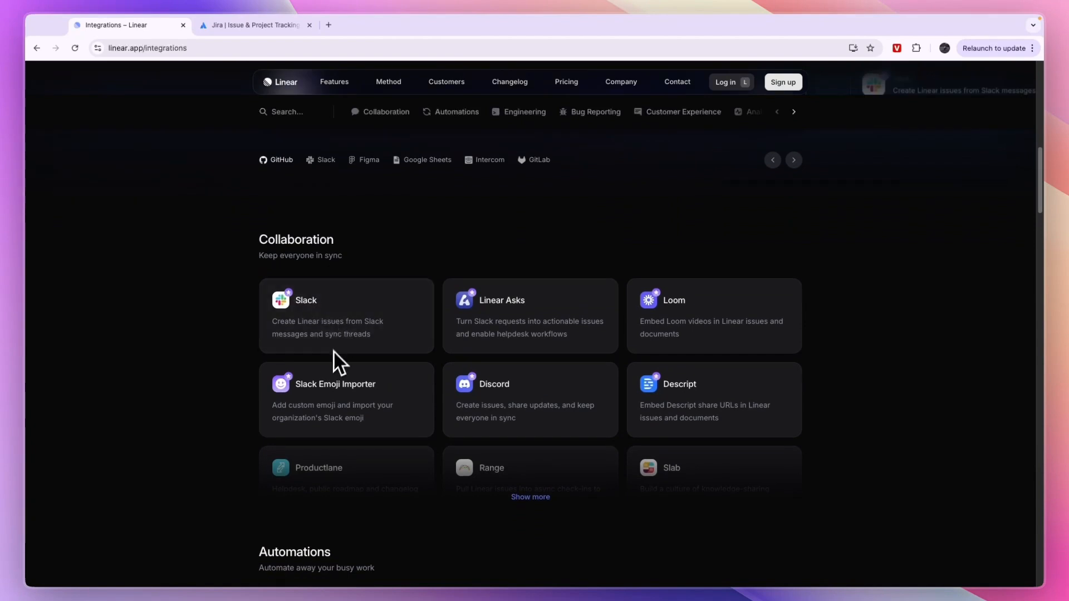
mouse_move(676, 315)
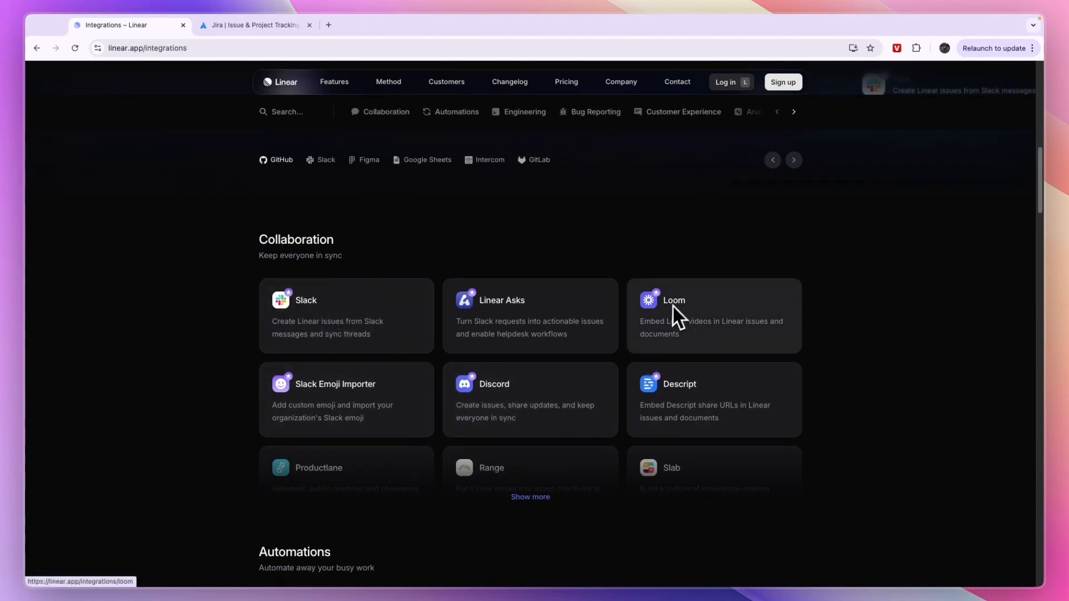
scroll("down", 3)
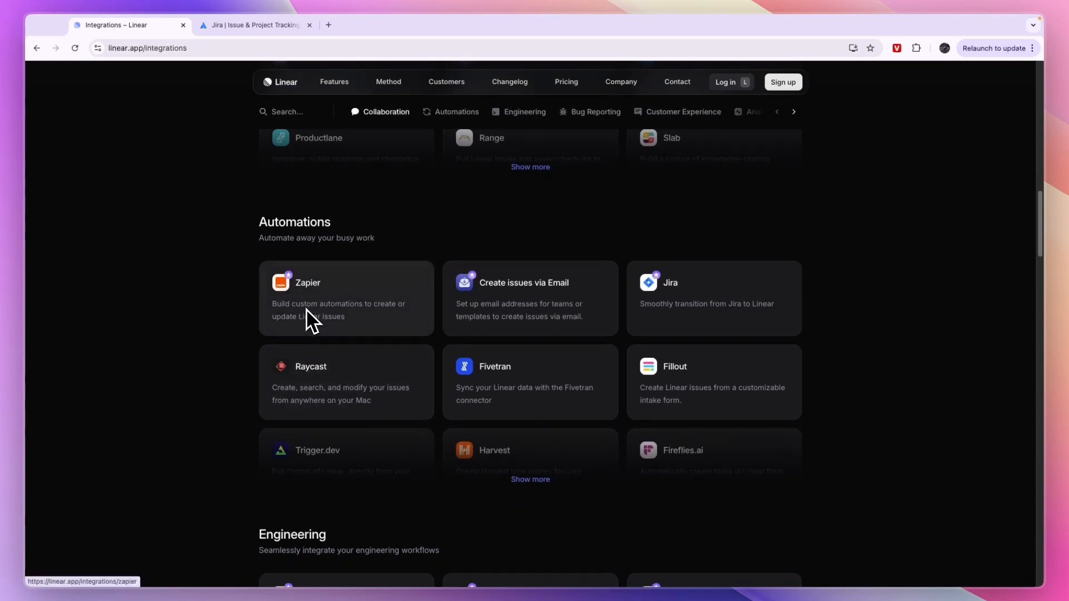
mouse_move(728, 318)
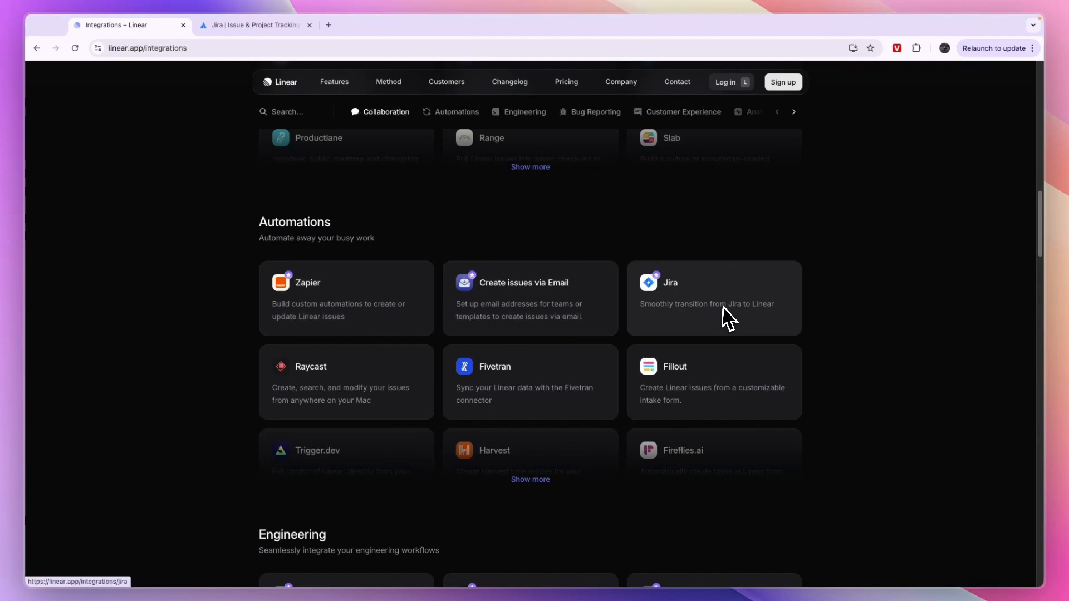
mouse_move(728, 327)
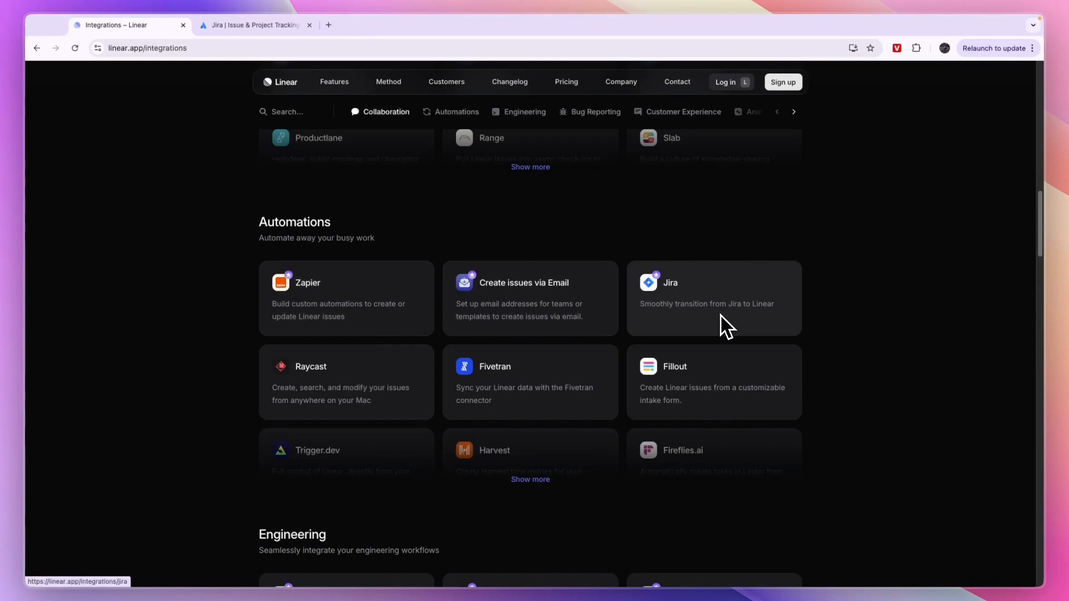
Scroll down the integrations directory to the Linear crafted integrations section
scroll("down", 3)
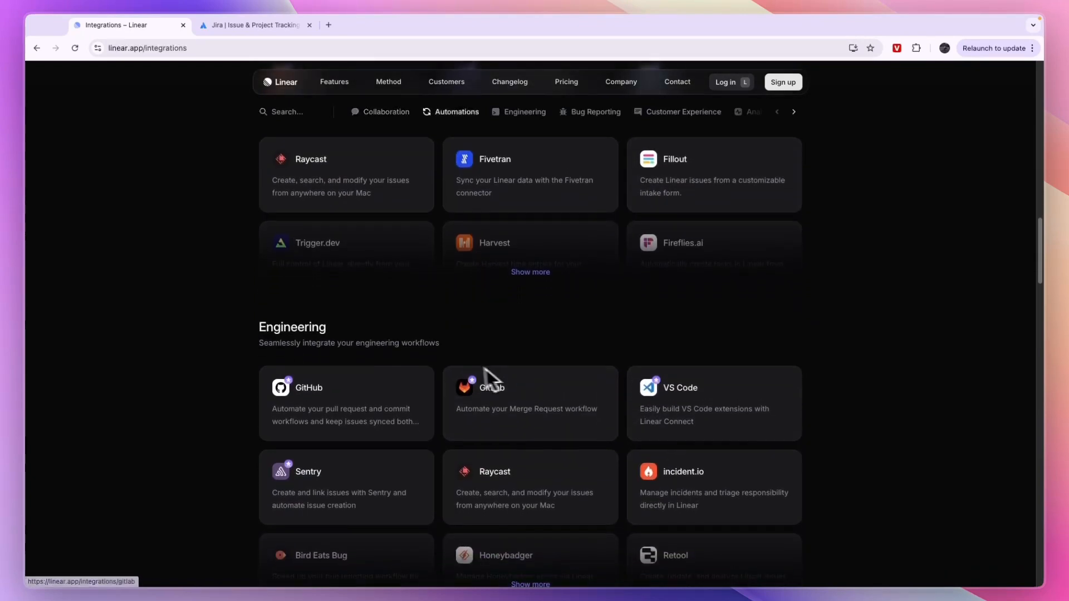
scroll("down", 3)
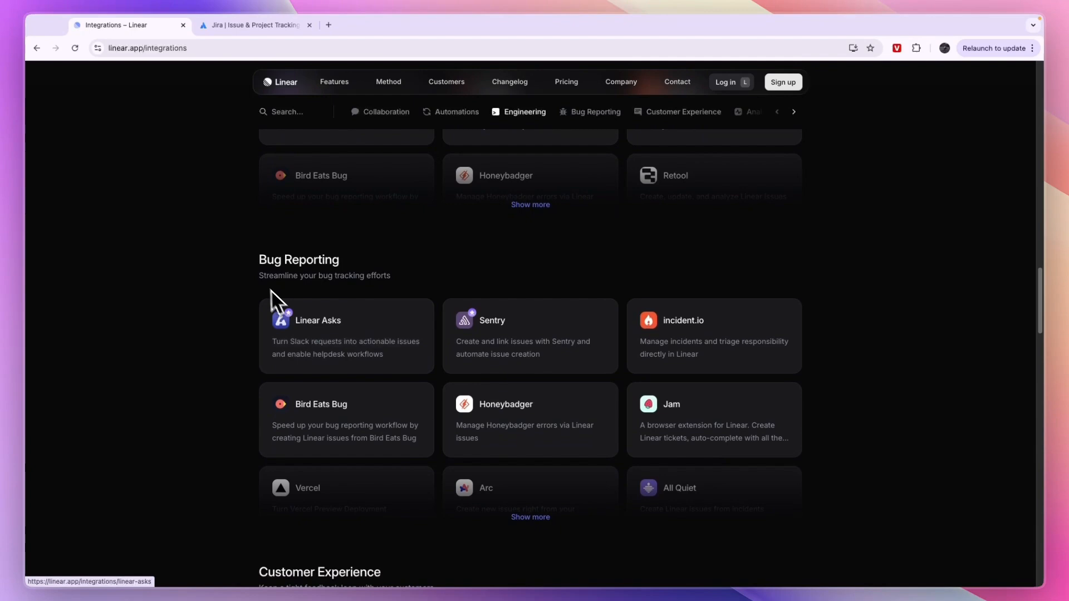
scroll("down", 3)
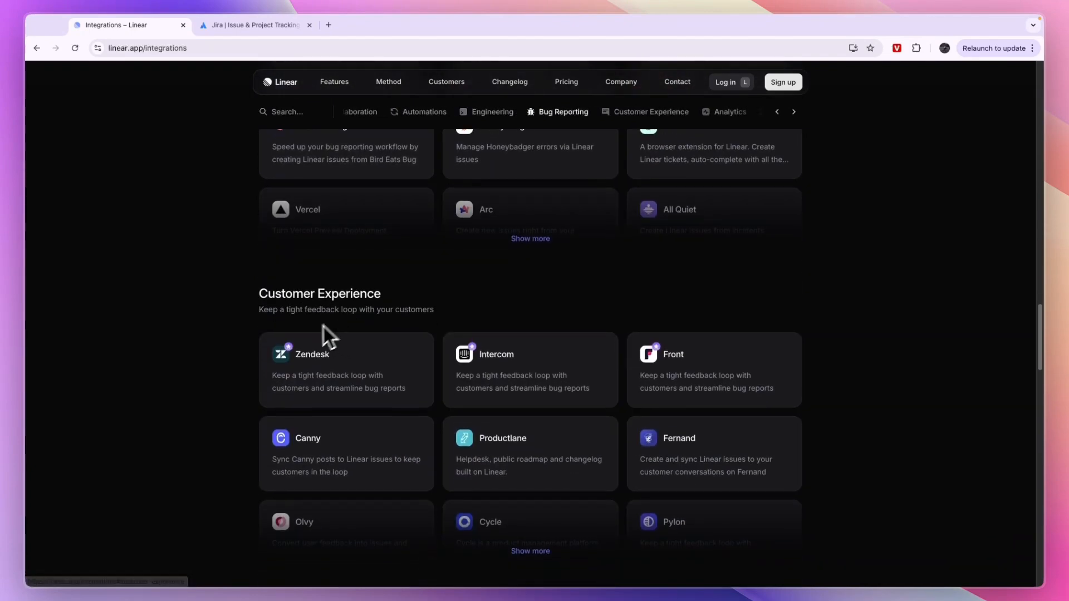
scroll("down", 3)
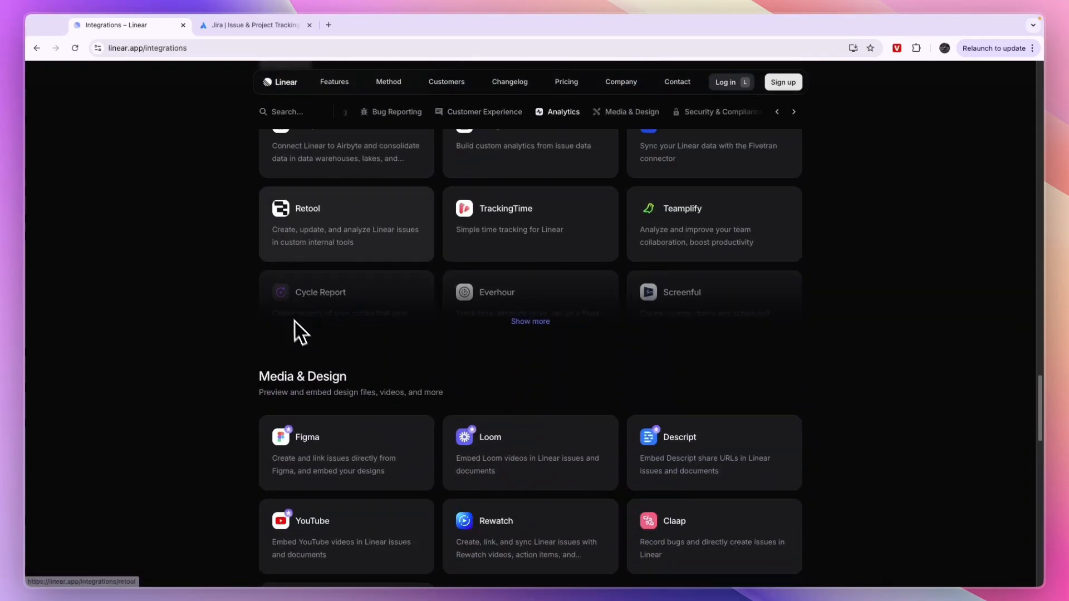
scroll("down", 3)
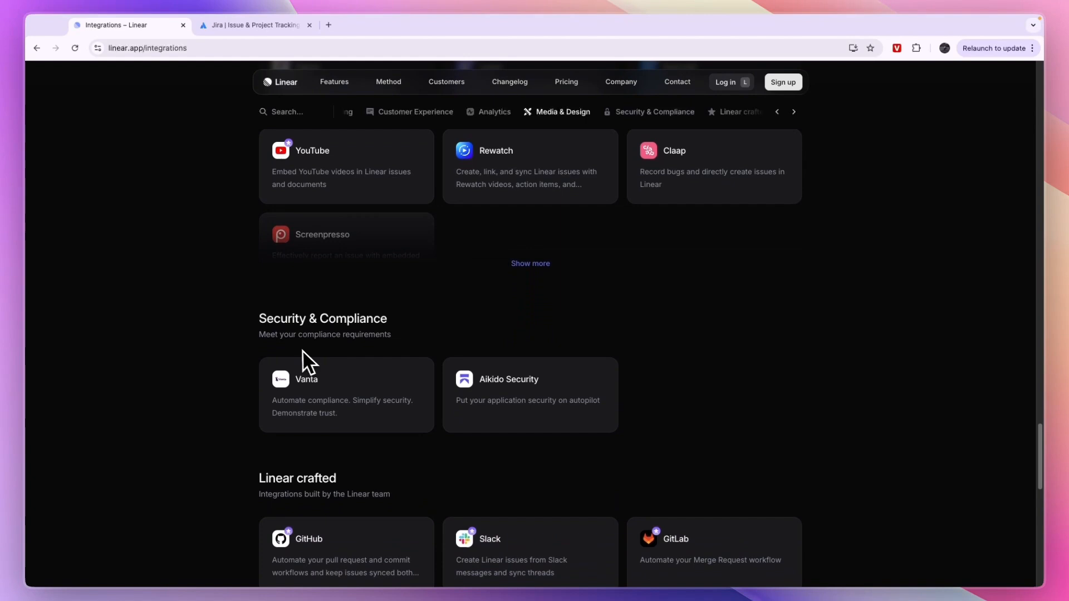
scroll("down", 3)
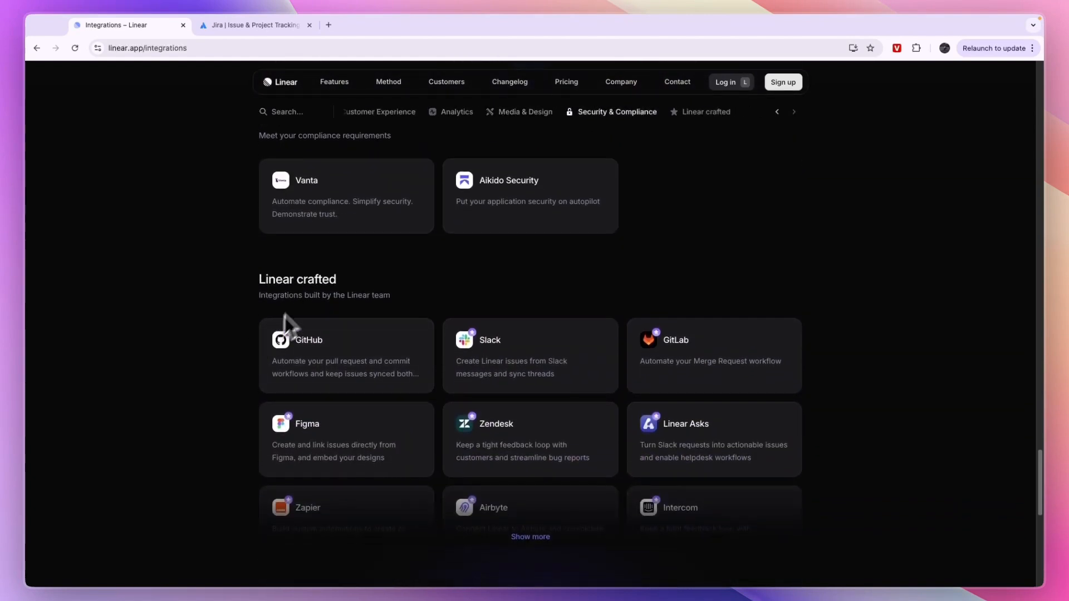
scroll("down", 3)
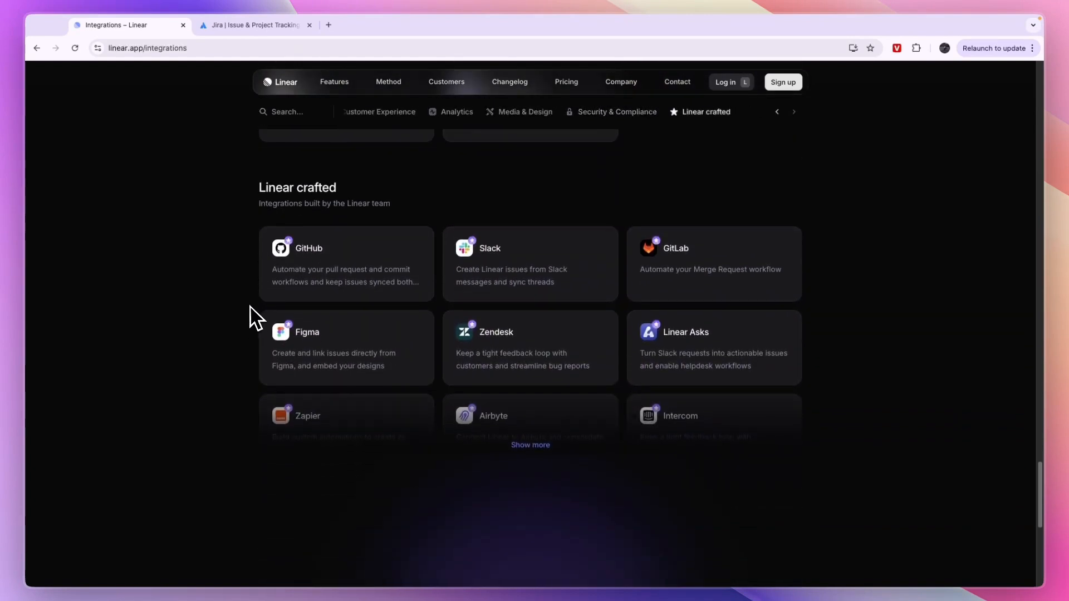
scroll("down", 3)
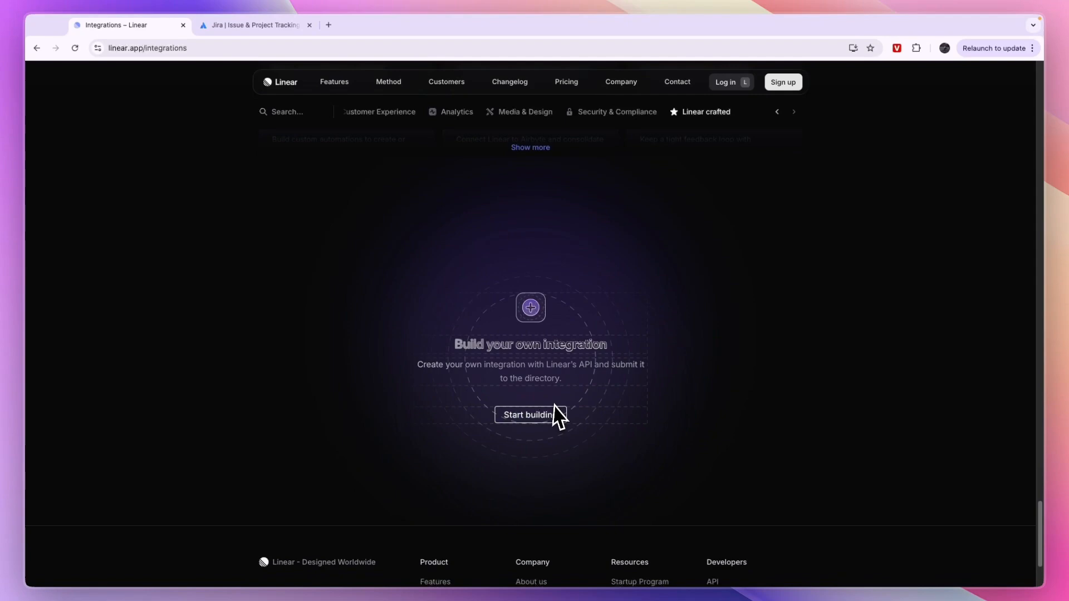
mouse_move(588, 381)
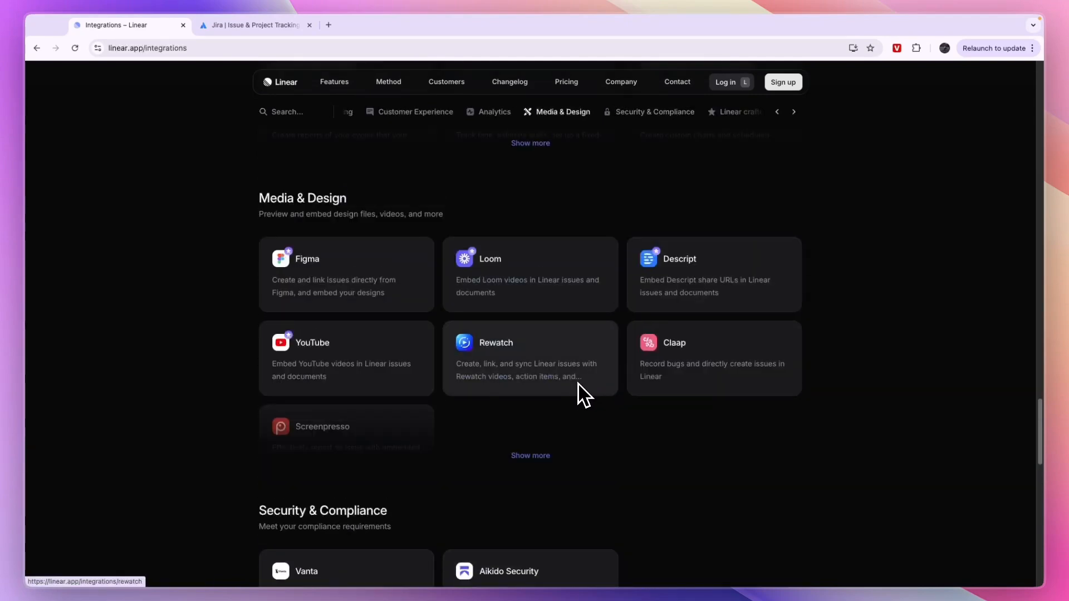
Look back over the nearby integration categories, then return to the Linear homepage via the logo
scroll("up", 3)
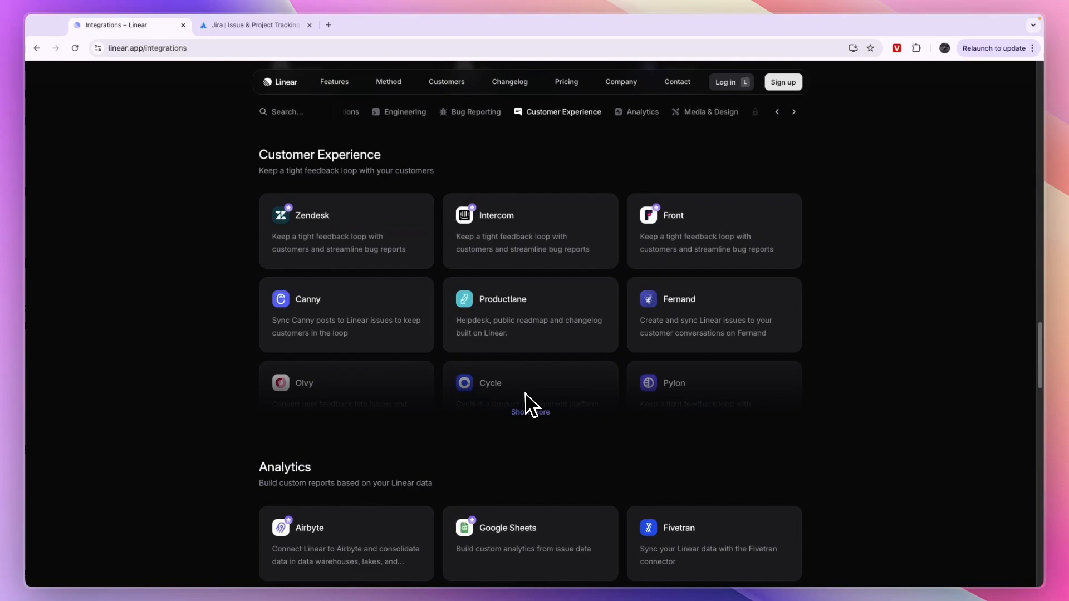
scroll("up", 3)
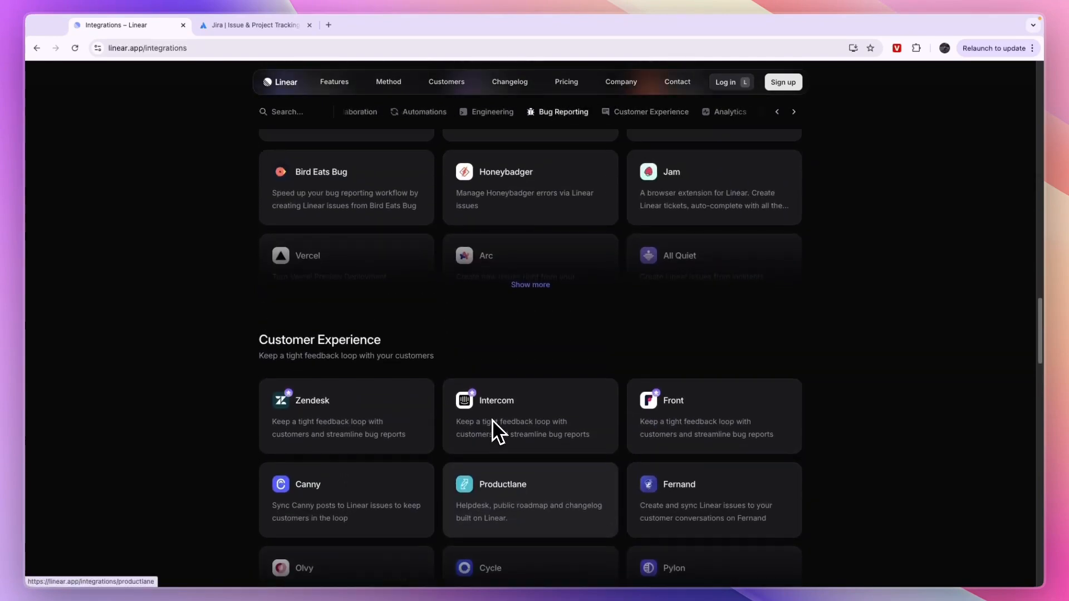
scroll("up", 3)
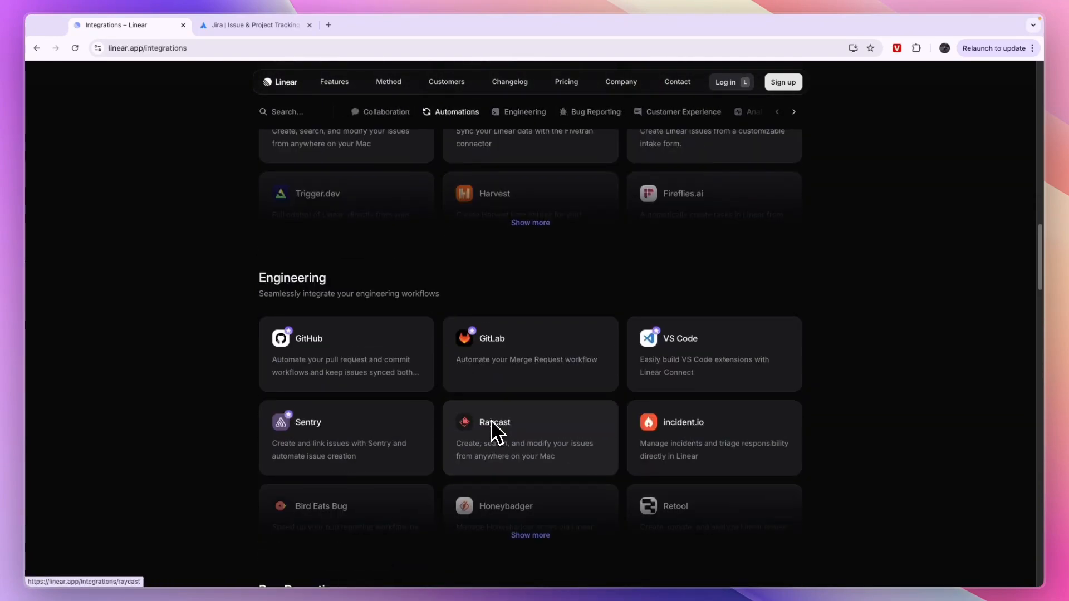
scroll("down", 3)
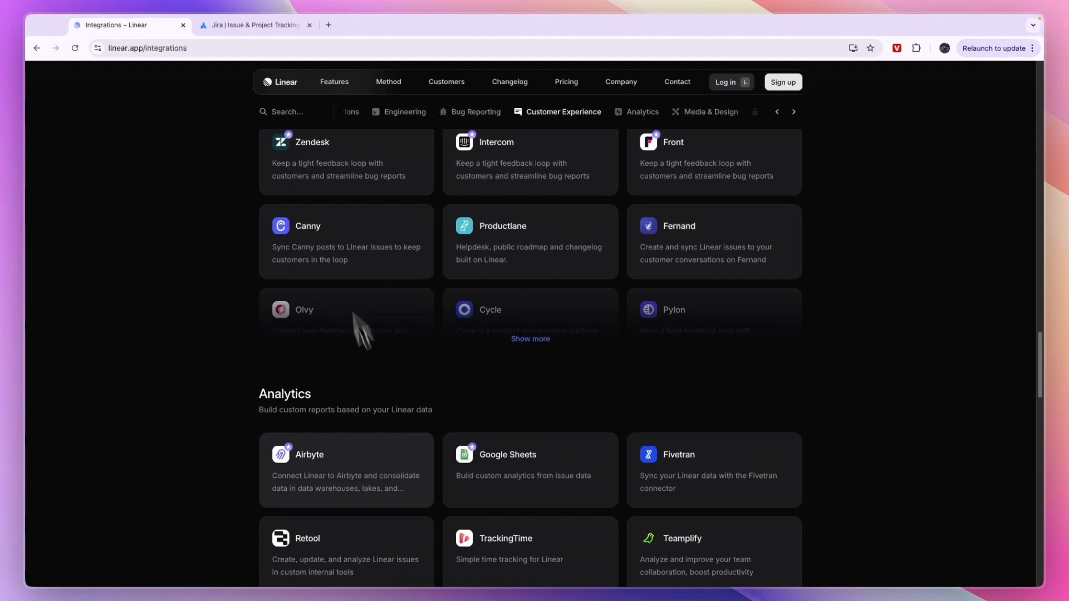
scroll("down", 3)
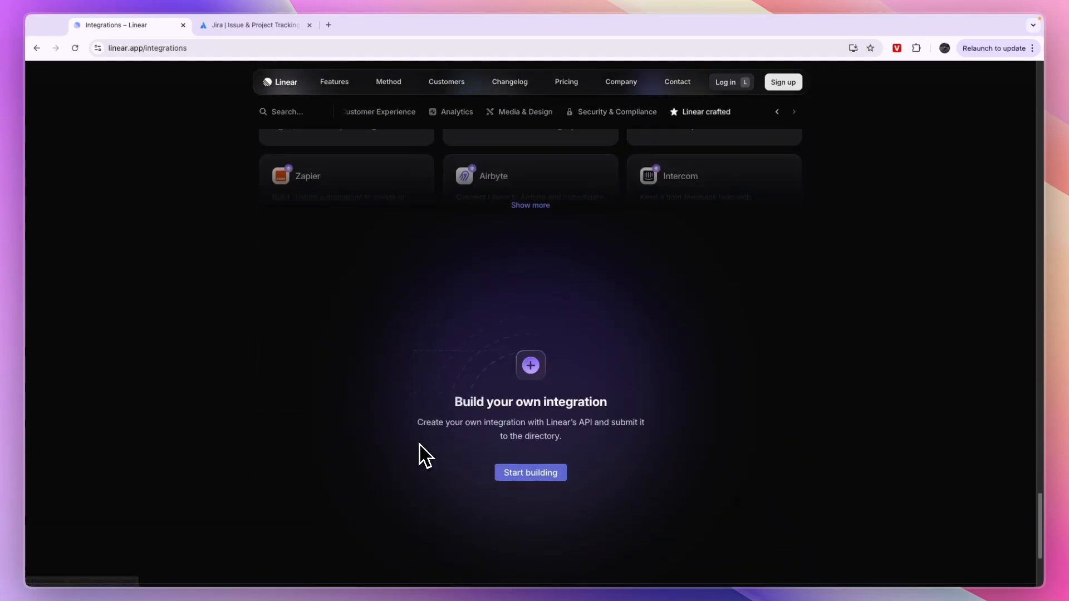
scroll("up", 3)
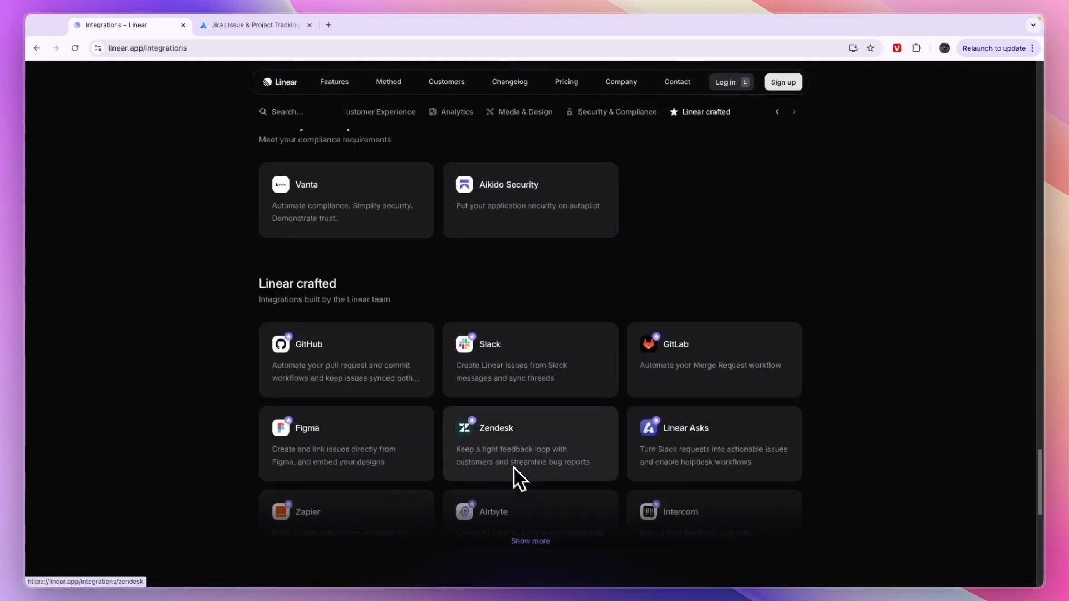
left_click(281, 81)
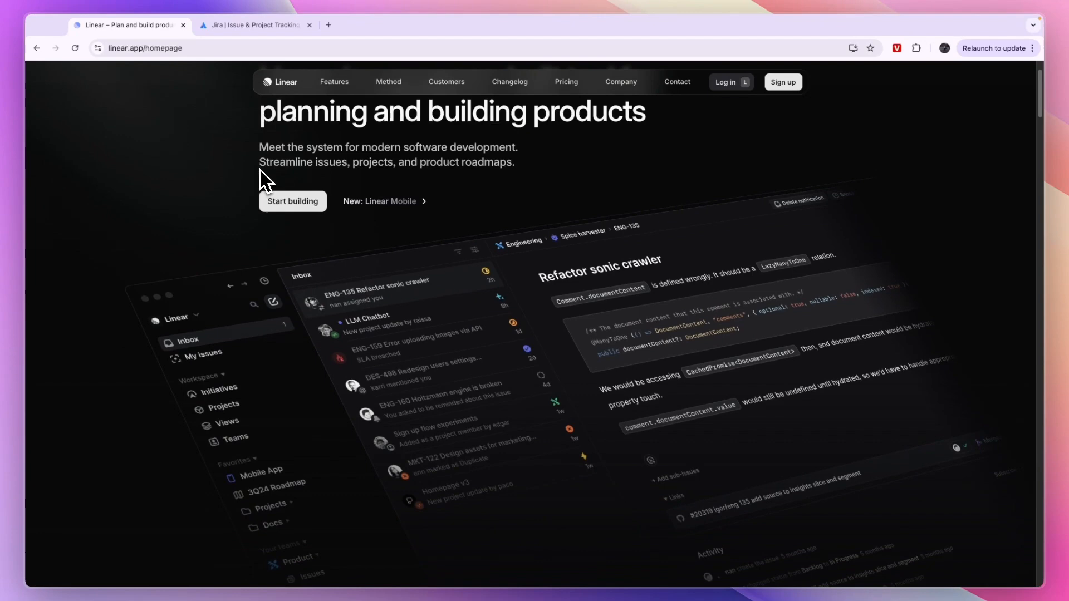
mouse_move(182, 180)
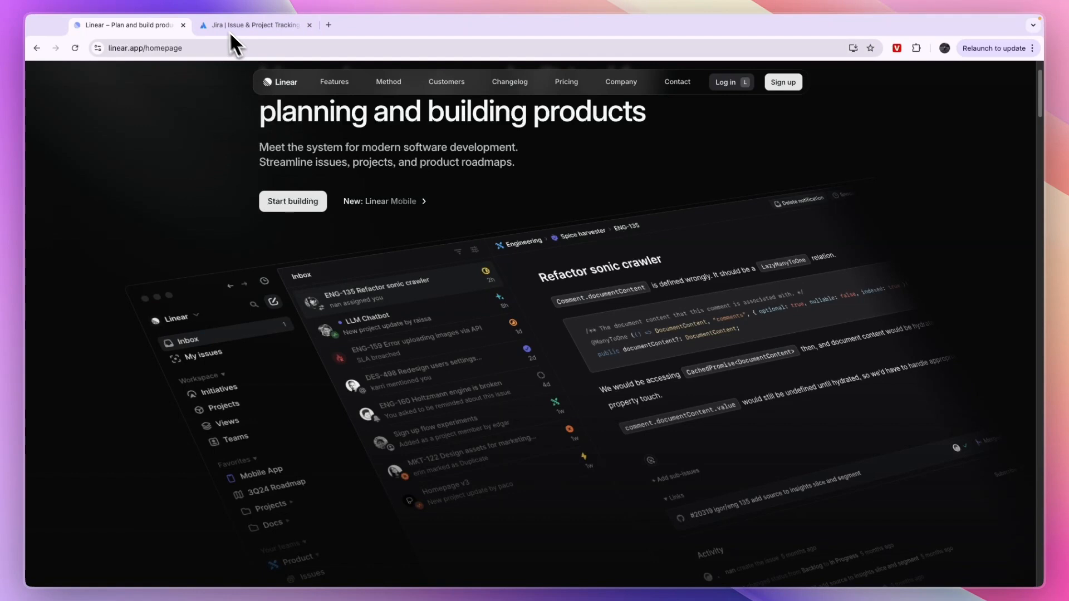
Switch from Linear's homepage to the Jira product page tab
left_click(253, 25)
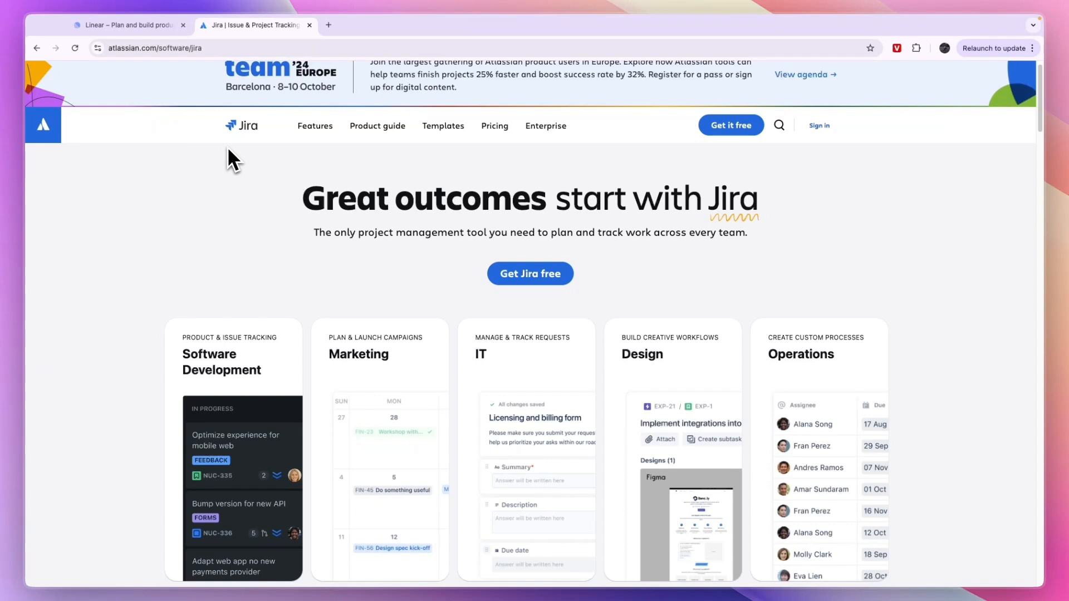
Scroll Jira's page to "Tailor it for your team", glance at Linear's homepage, and return to Jira
scroll("down", 3)
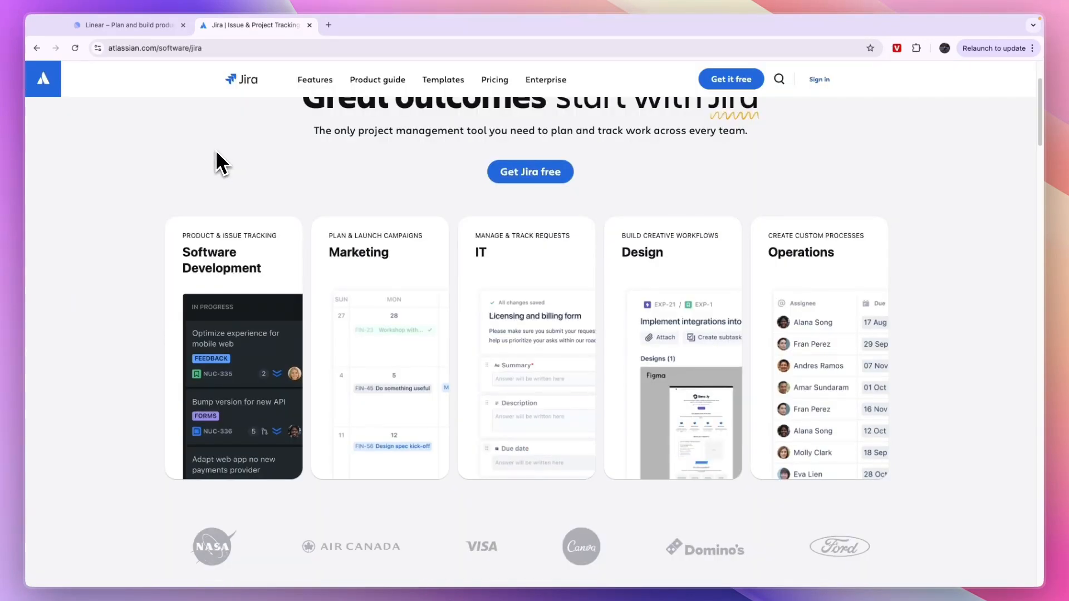
mouse_move(240, 327)
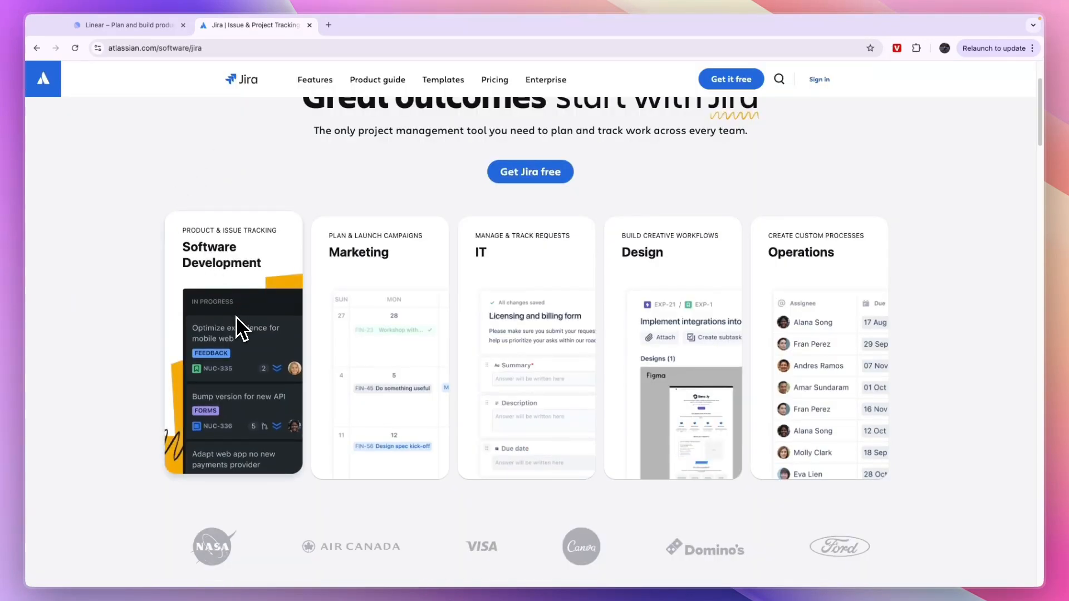
mouse_move(528, 331)
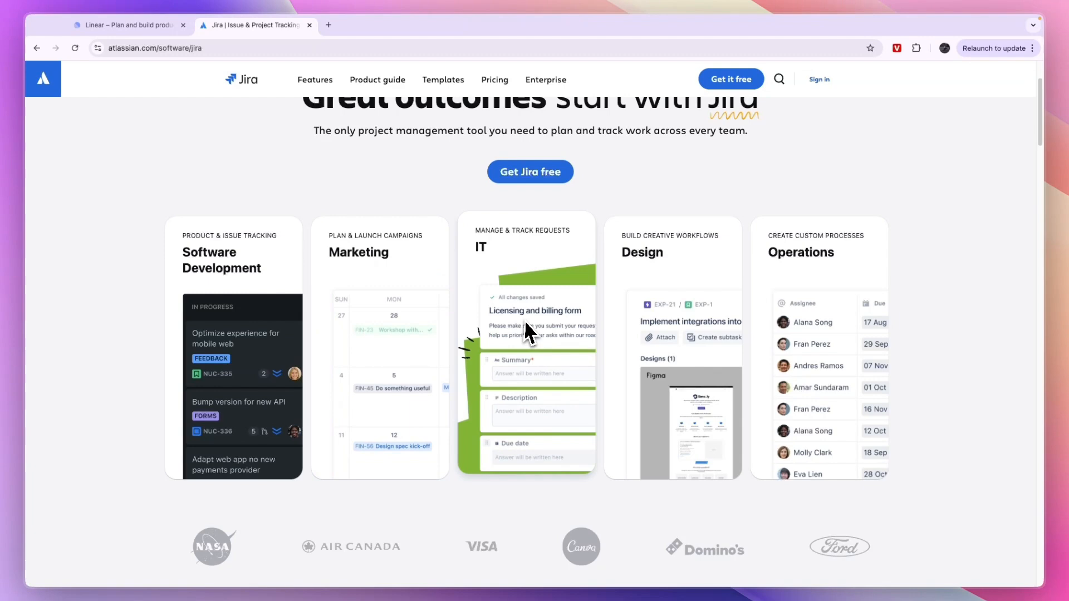
mouse_move(915, 397)
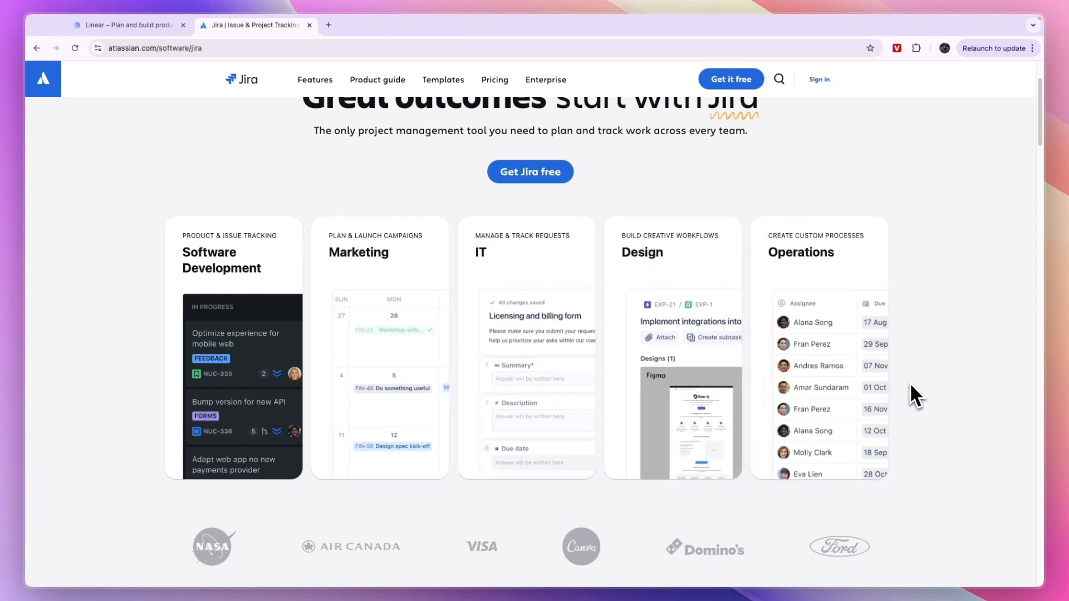
scroll("down", 3)
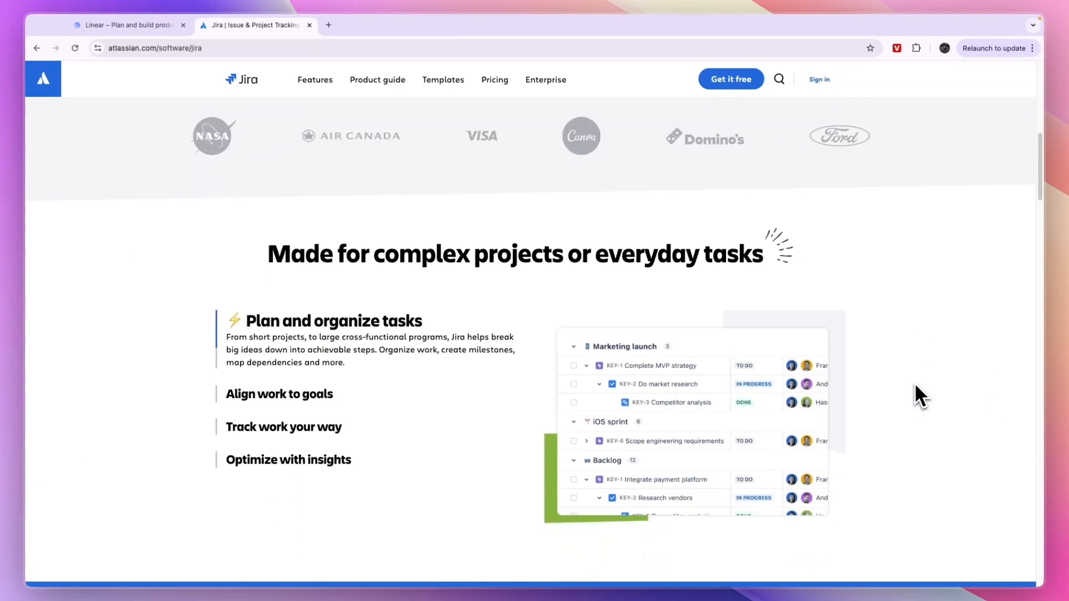
scroll("down", 3)
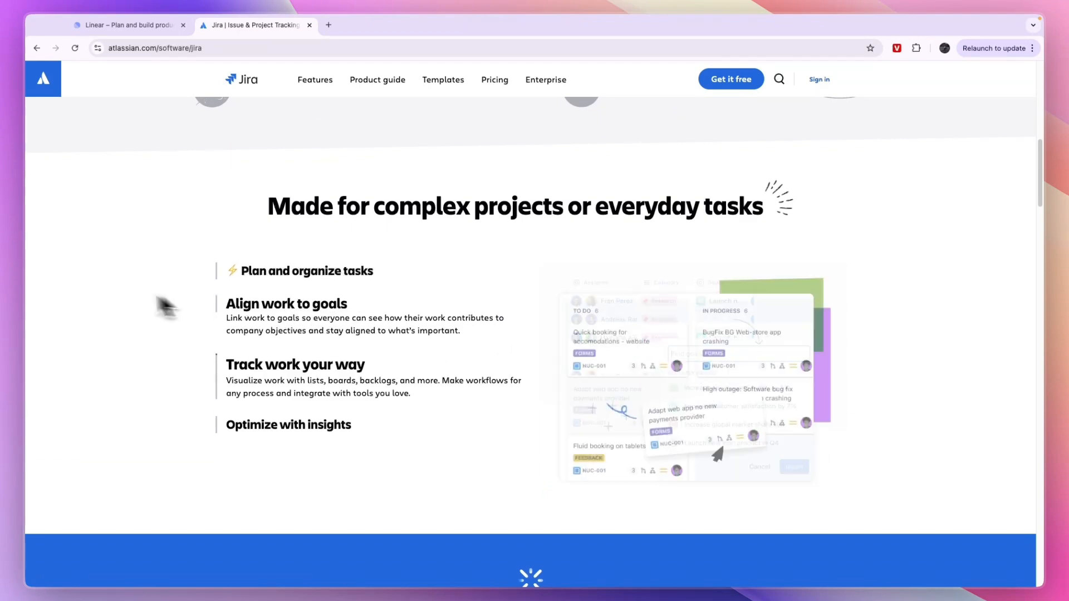
scroll("down", 3)
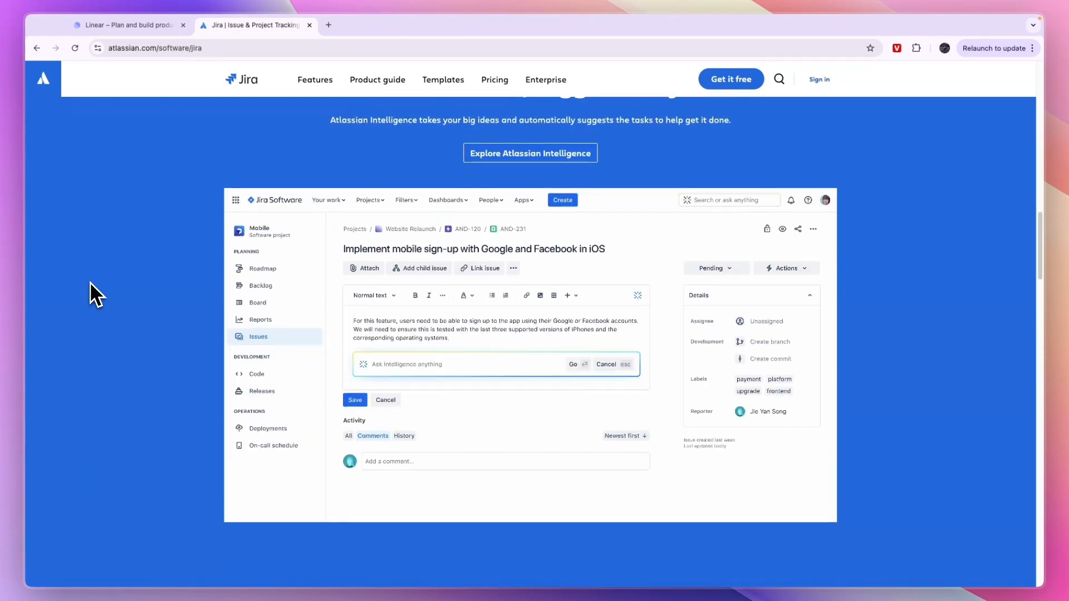
scroll("down", 3)
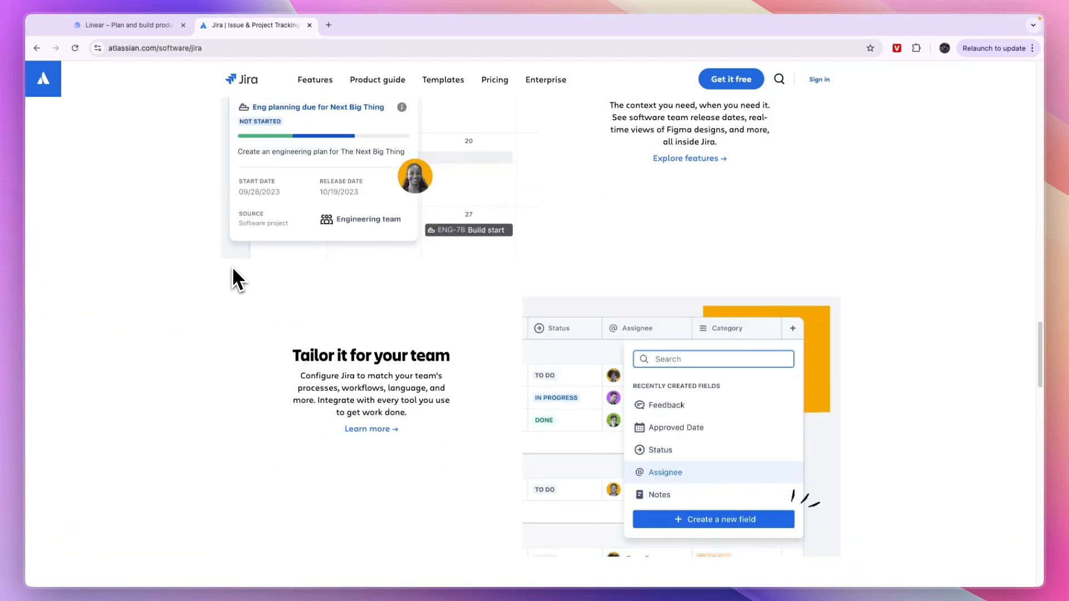
left_click(126, 24)
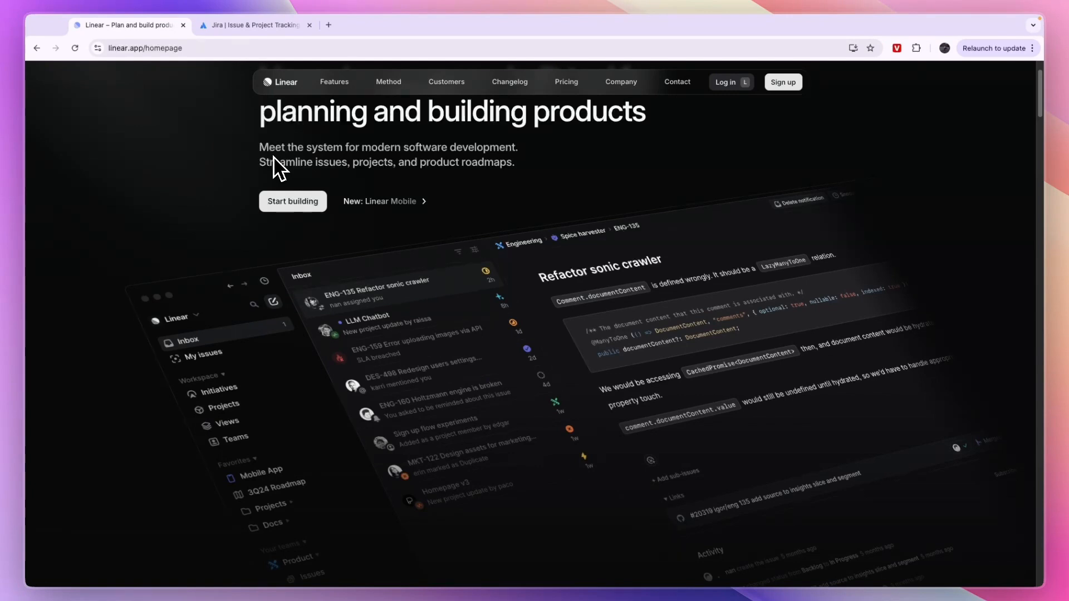
left_click(254, 25)
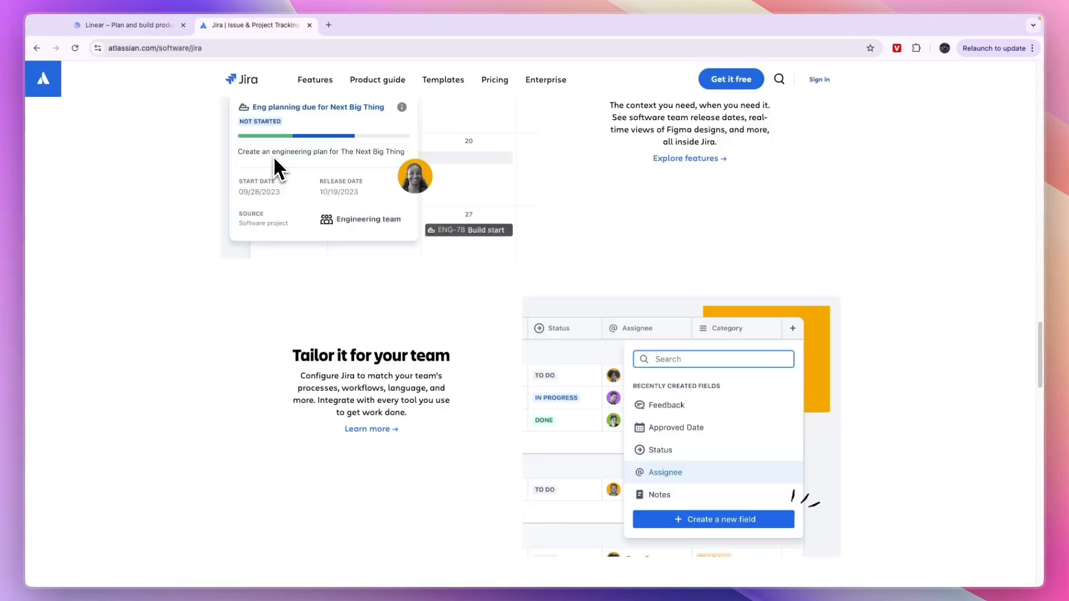
mouse_move(372, 209)
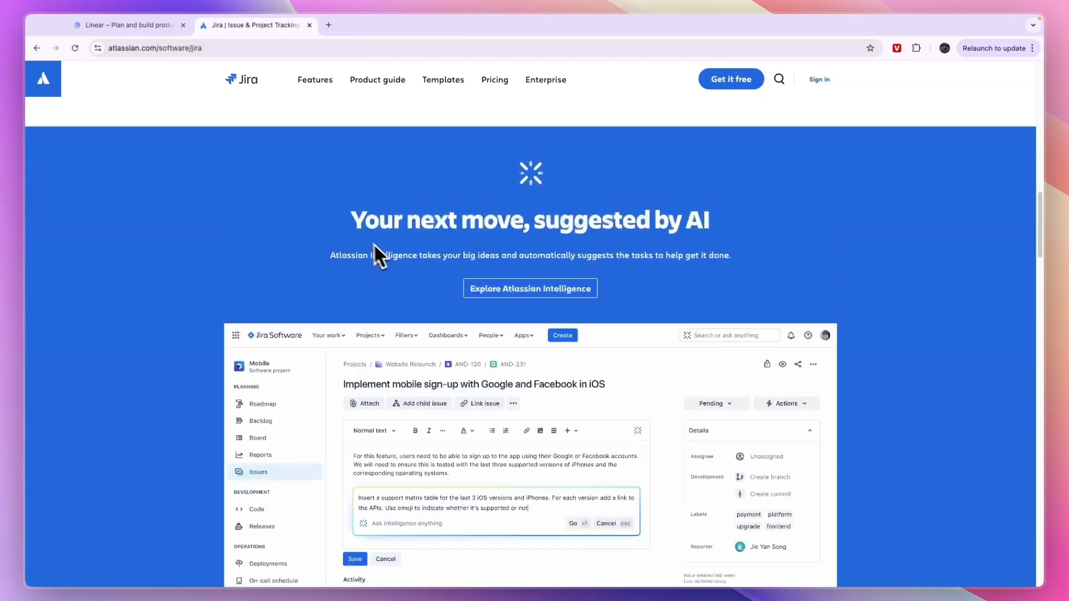
Show Jira pricing for a 500-user team billed annually: $33,000 Standard, $53,500 Premium
left_click(495, 79)
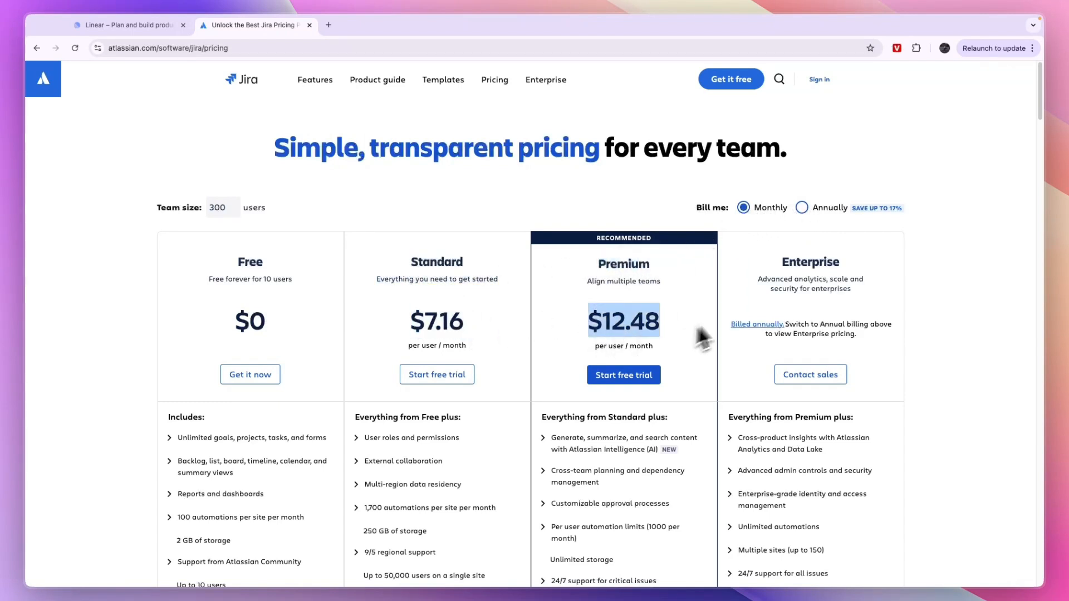
triple_click(223, 207)
type("5")
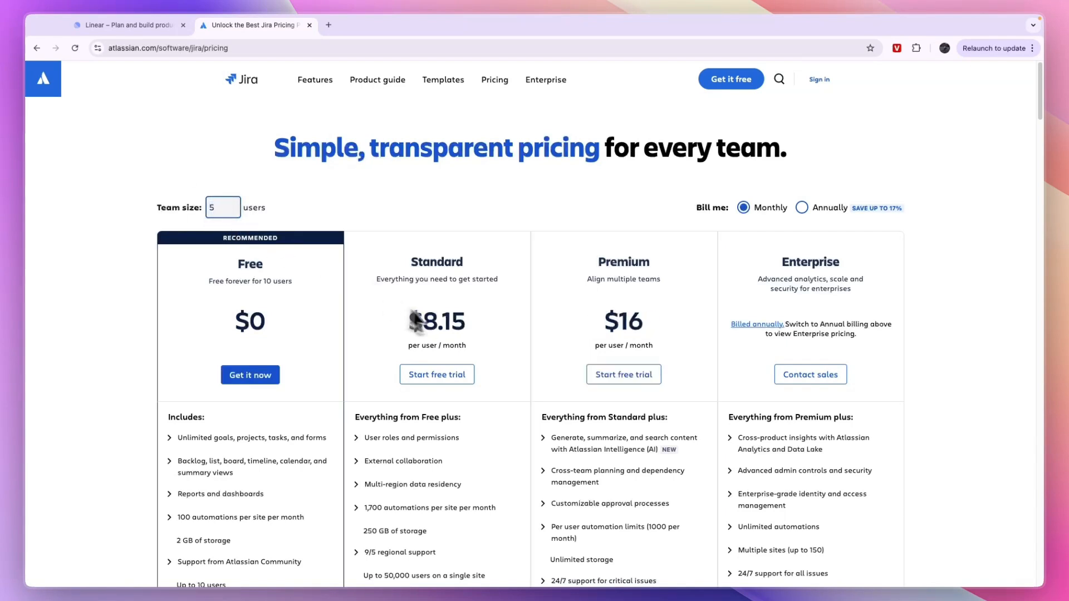
triple_click(223, 208)
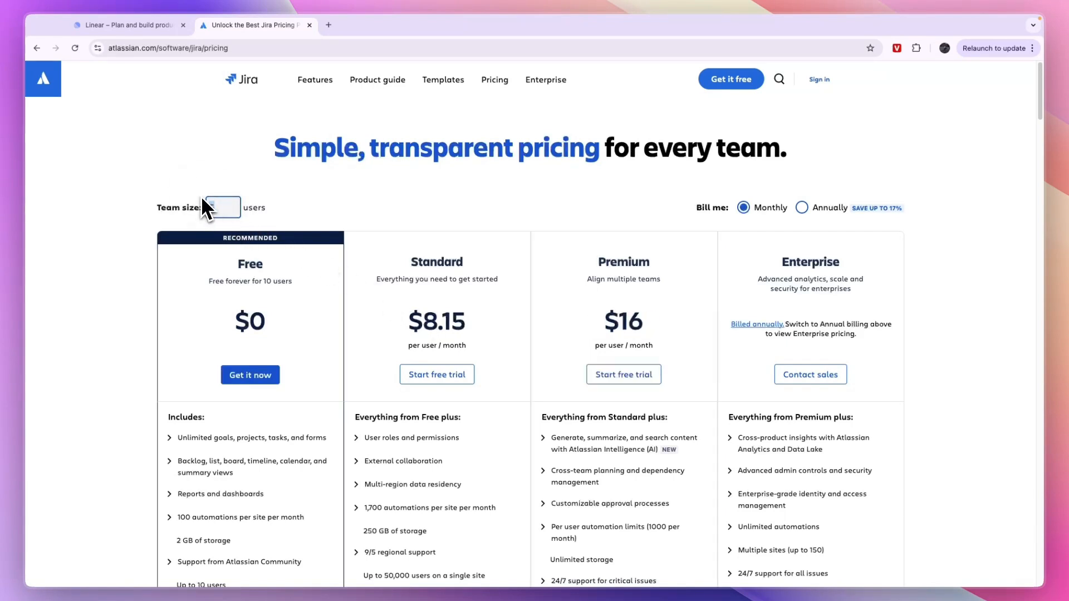
type("100")
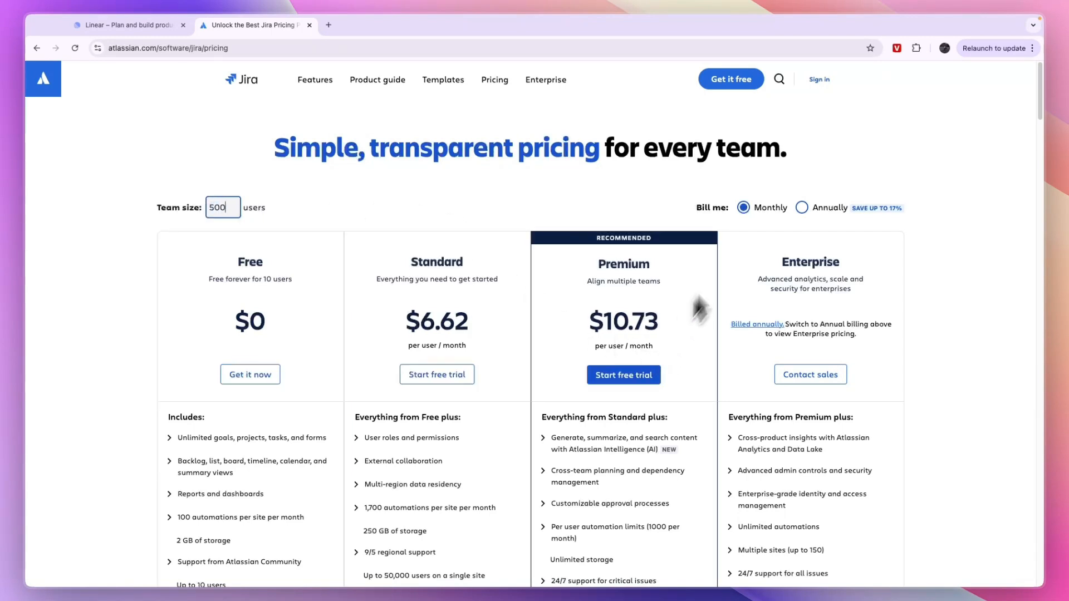
left_click(804, 207)
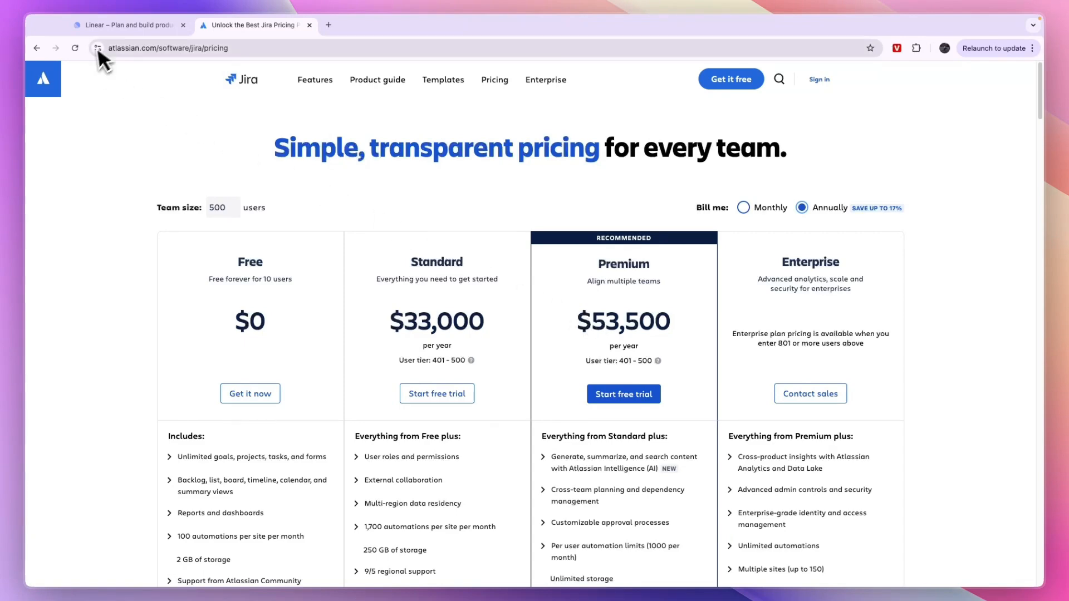
View Linear's pricing tiers, return to its homepage, then bring Jira's annual pricing back up
left_click(126, 26)
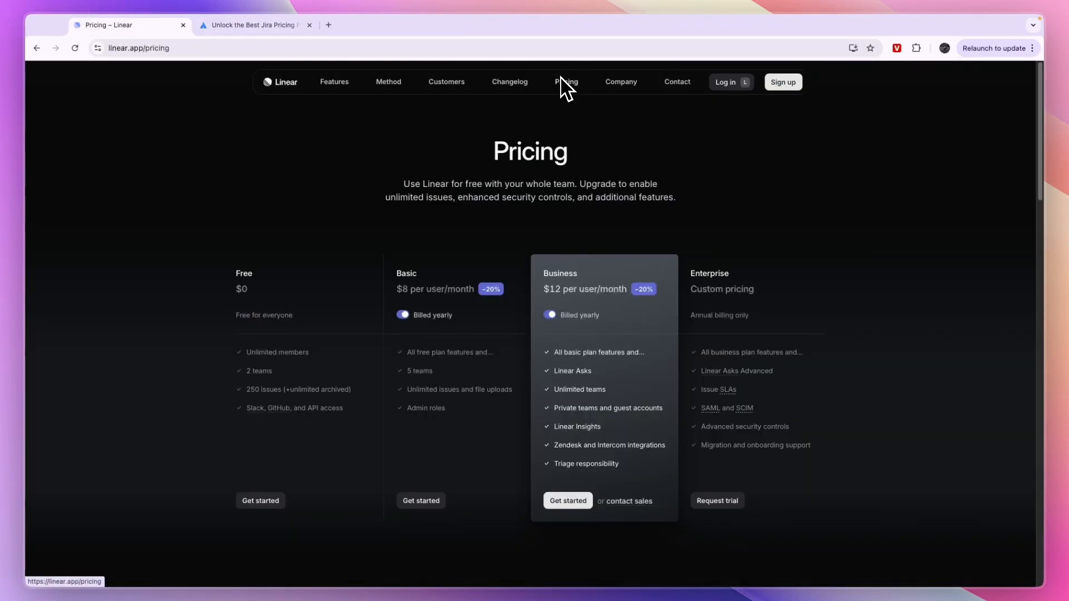
left_click(550, 315)
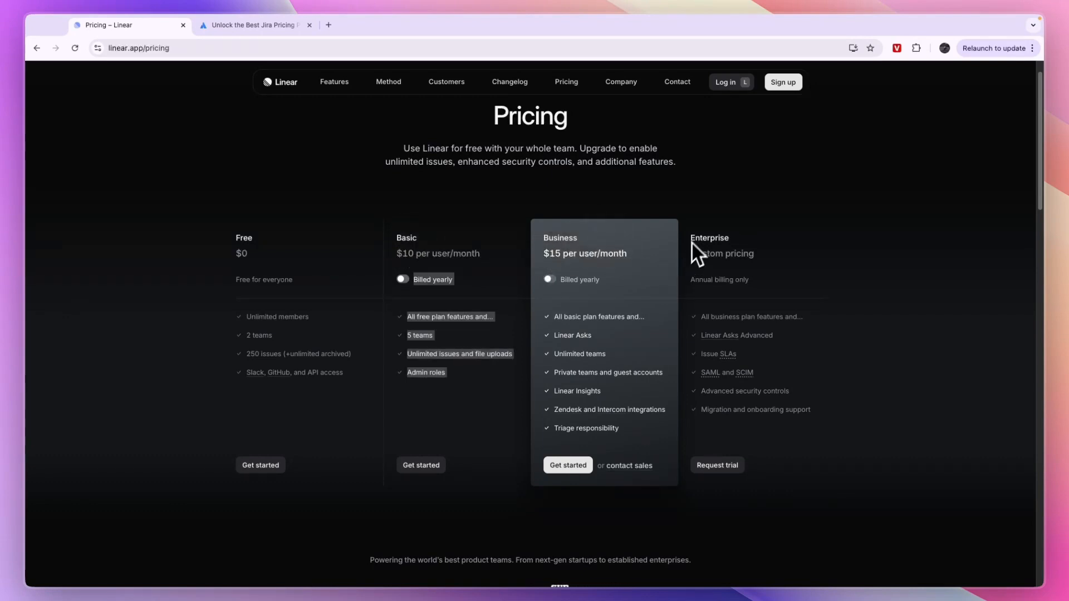
mouse_move(646, 337)
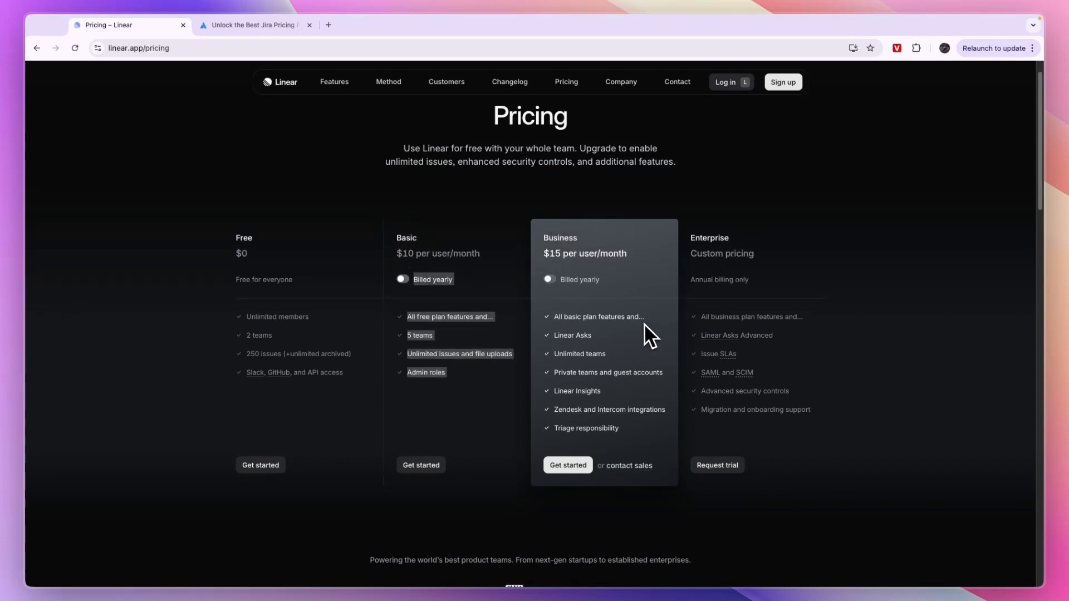
mouse_move(675, 420)
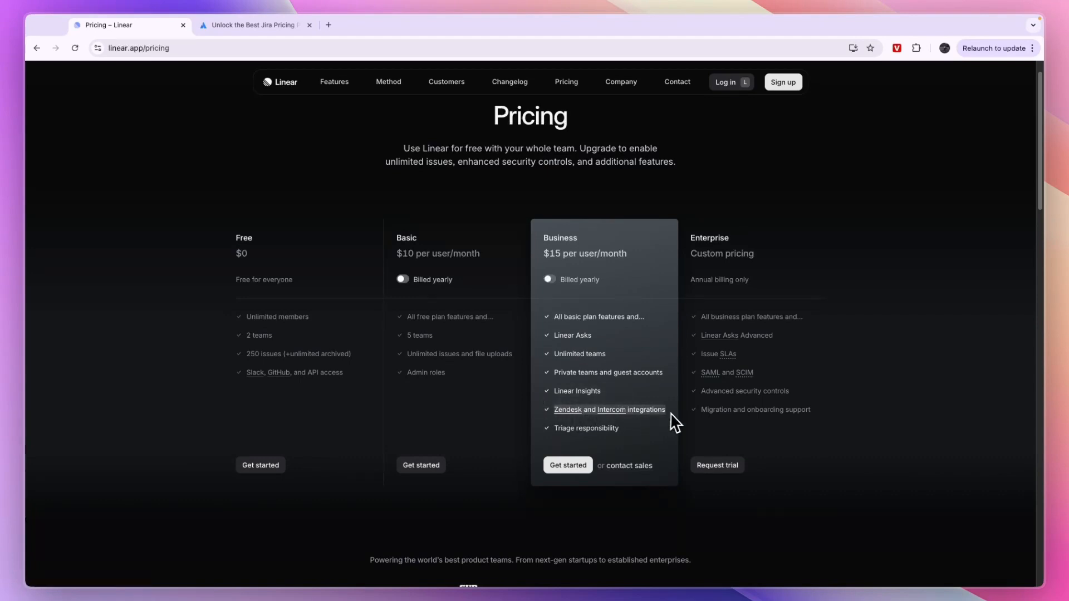
mouse_move(535, 251)
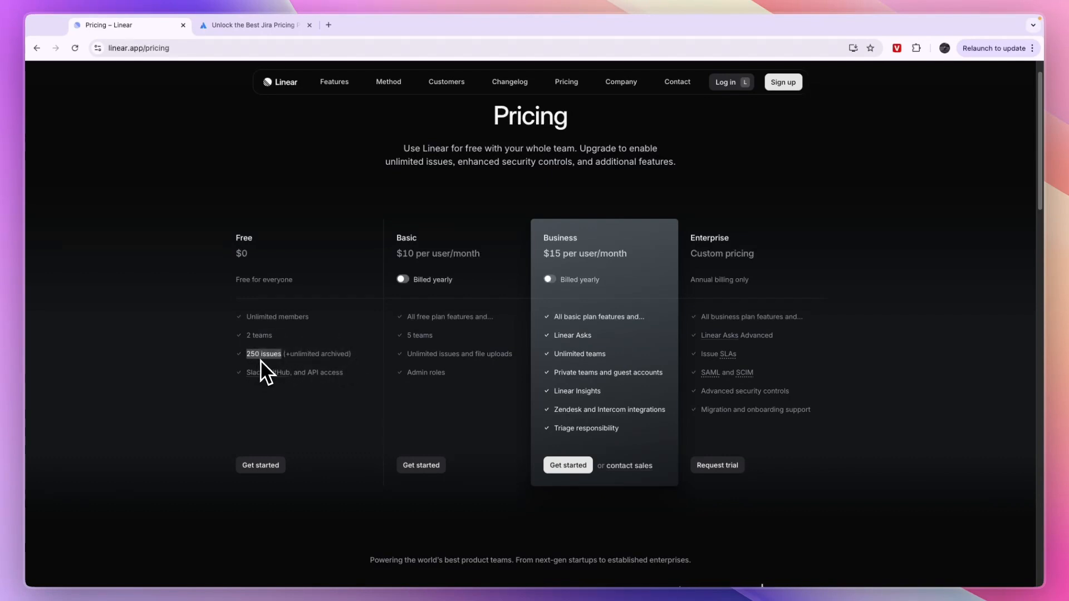
mouse_move(223, 387)
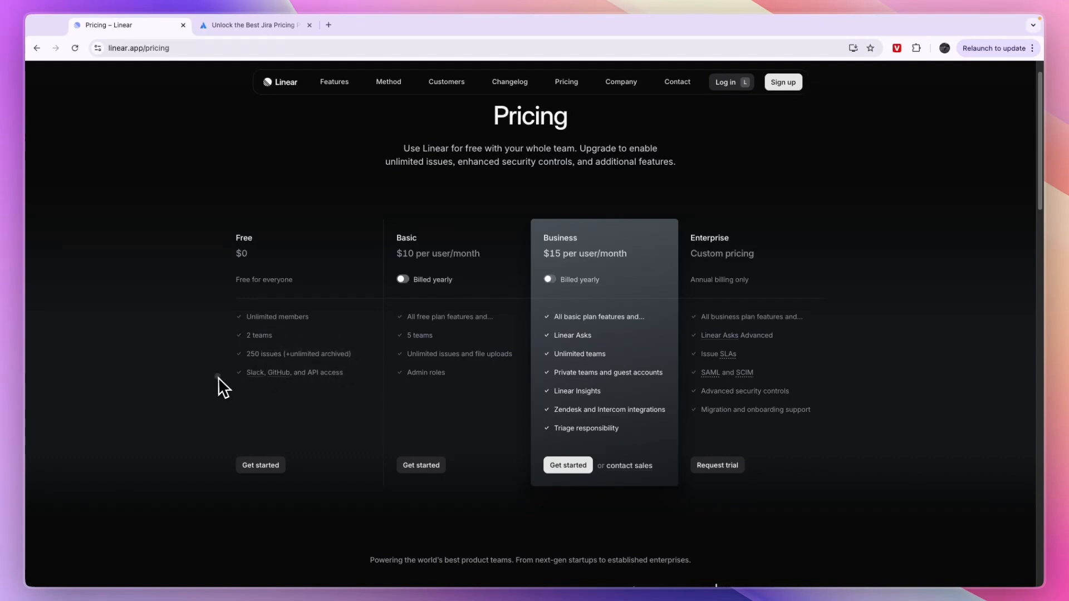
mouse_move(304, 382)
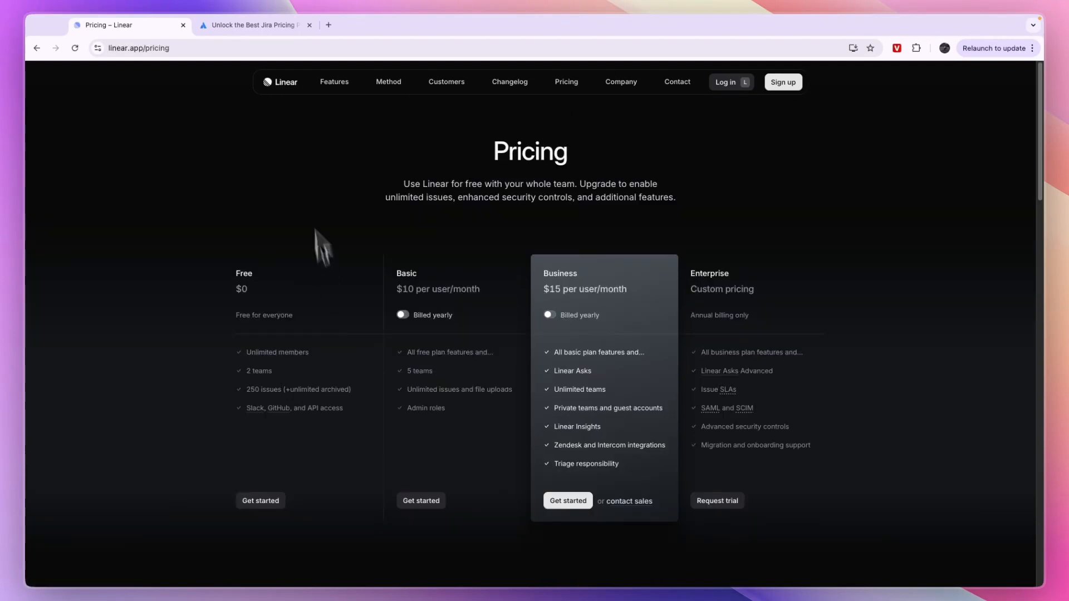
left_click(281, 82)
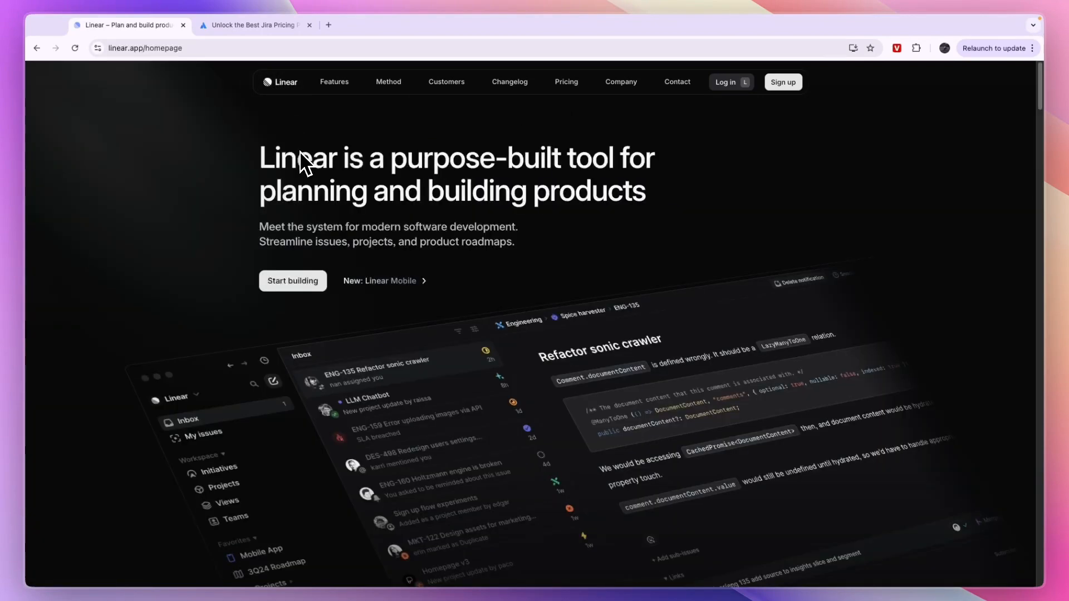
left_click(252, 25)
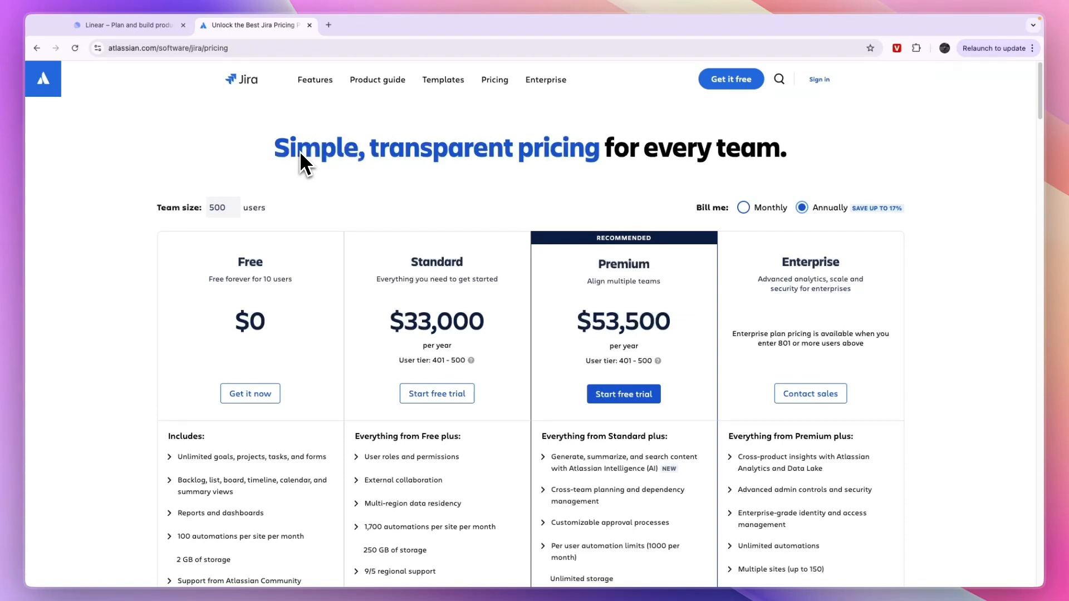